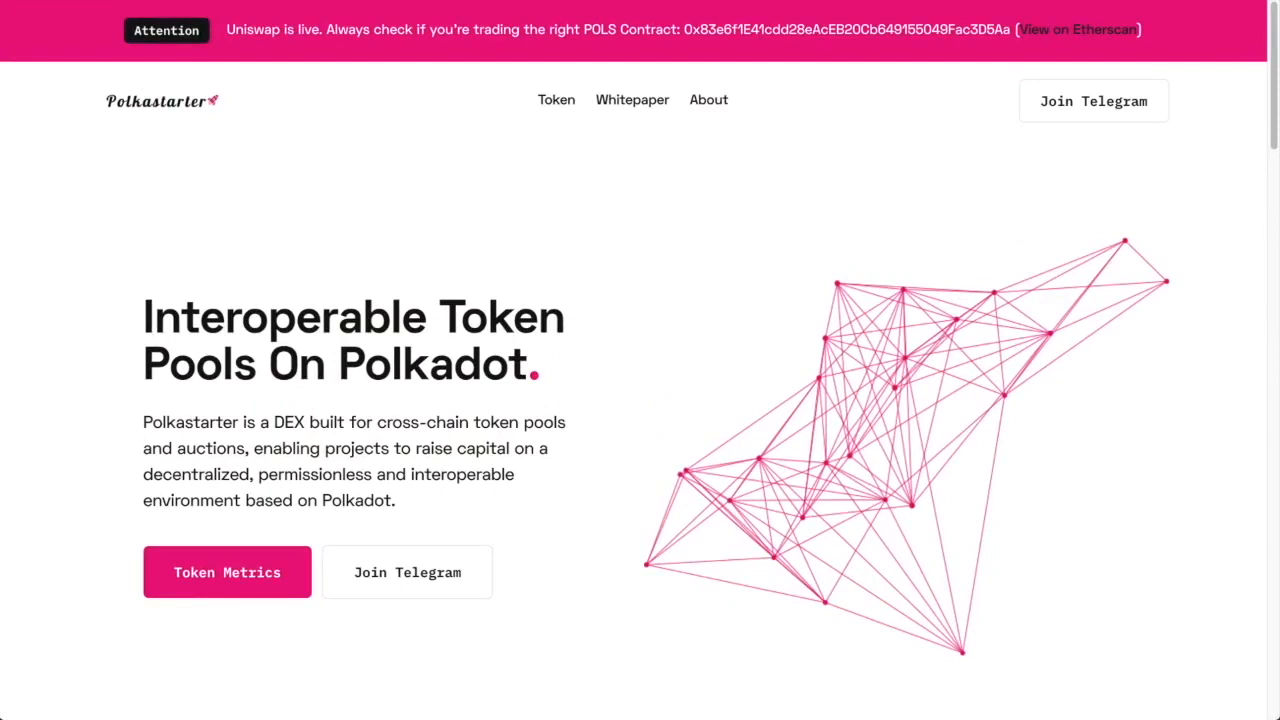
mouse_move(820, 112)
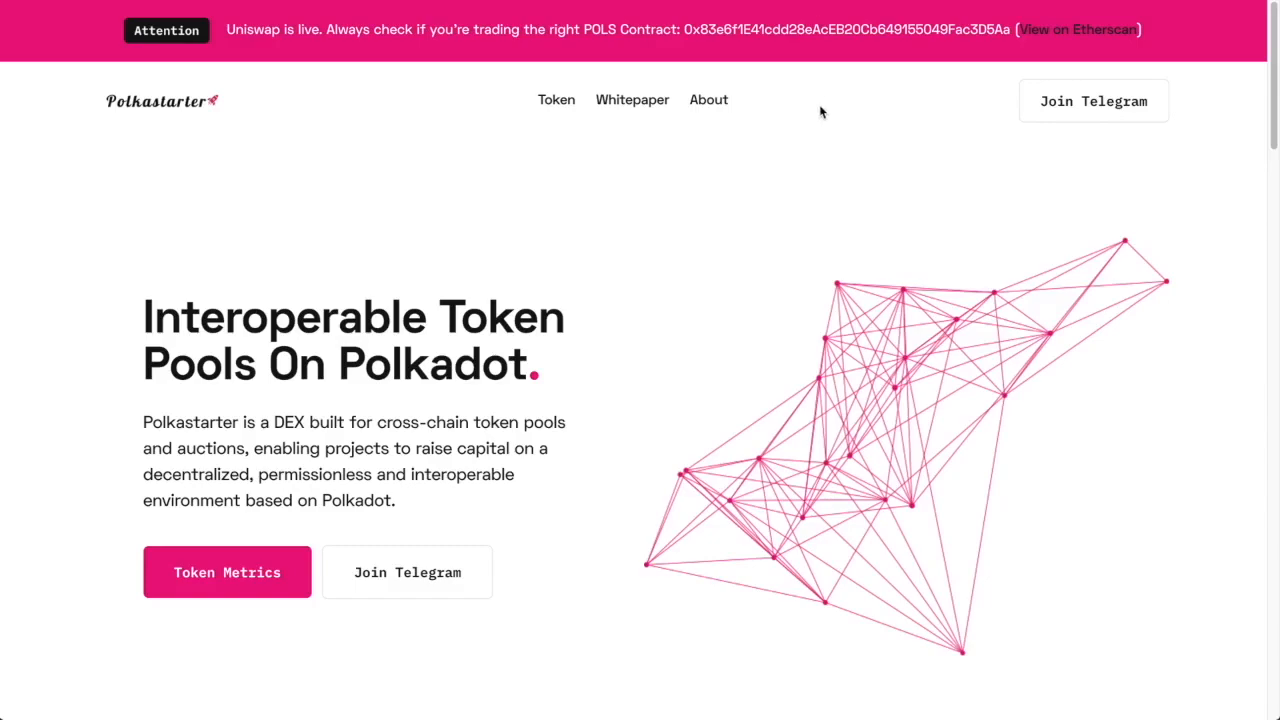
- Open the Polkastarter whitepaper from the site's top navigation
click(632, 100)
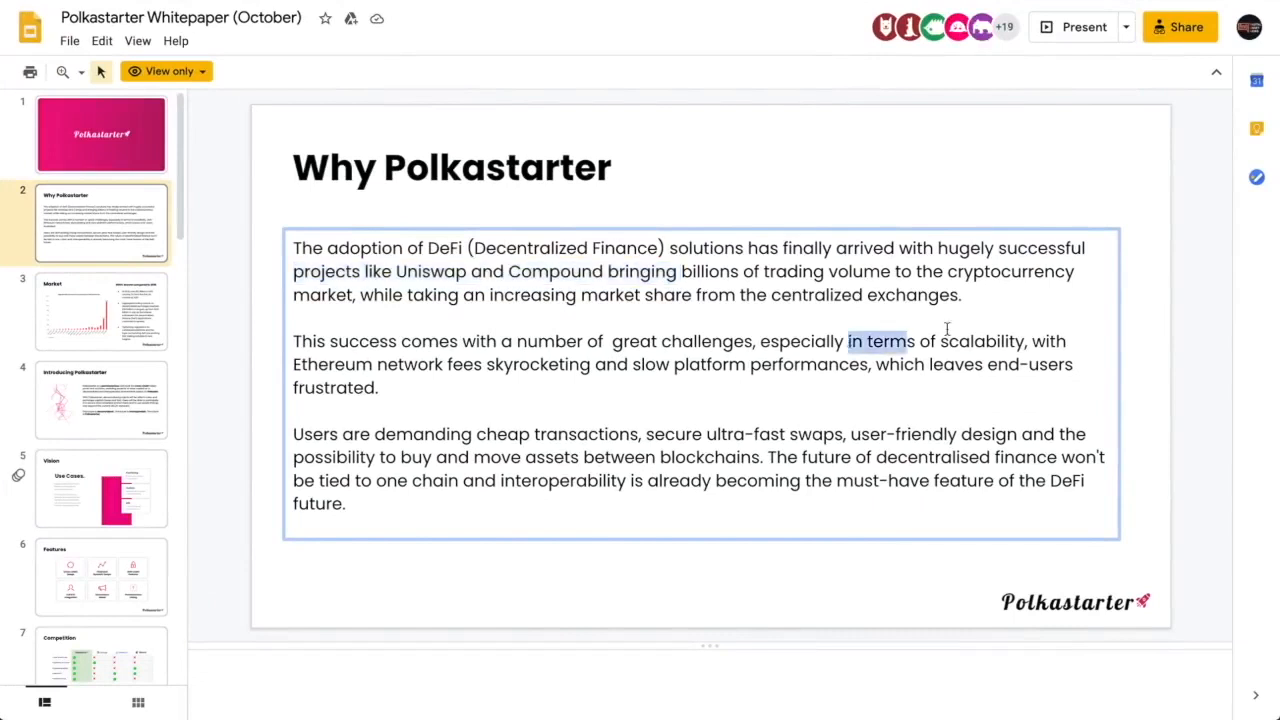
- Highlight the passages about scalability challenges and what users demand while reading
drag(848, 340, 1024, 340)
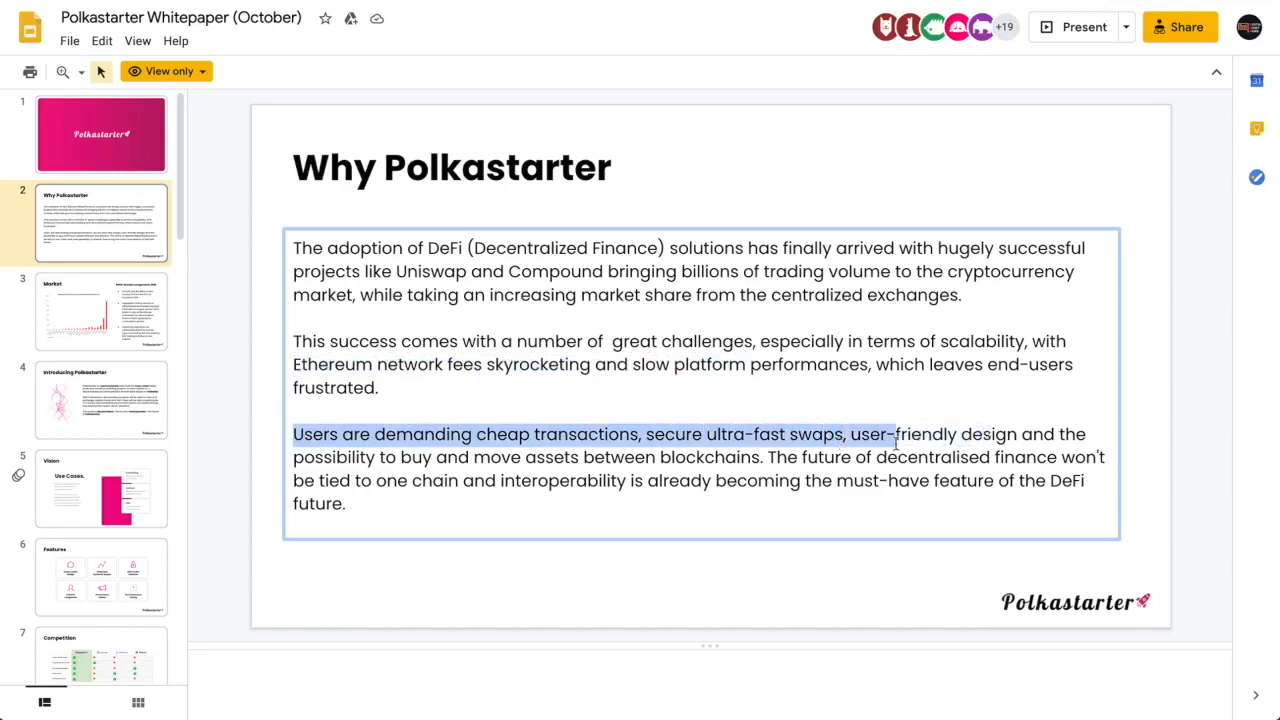
drag(892, 434, 756, 456)
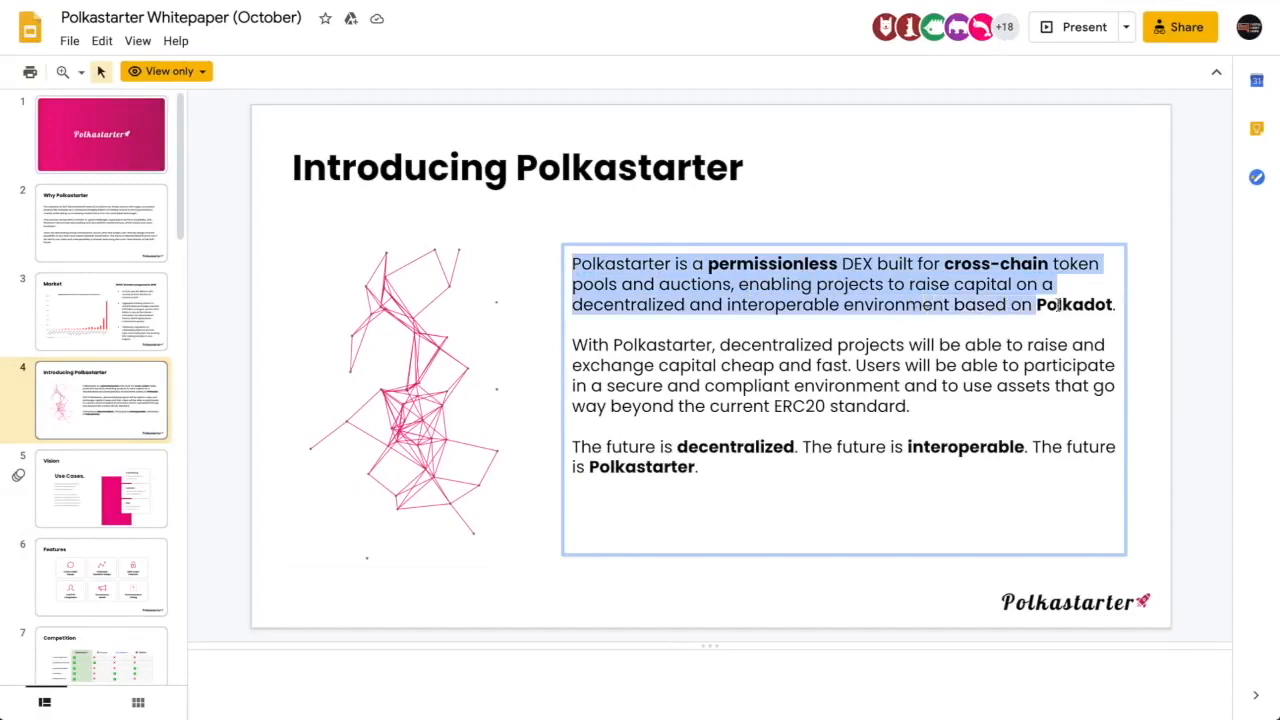
- Highlight the passage about decentralized projects on the Introducing Polkastarter slide
click(720, 344)
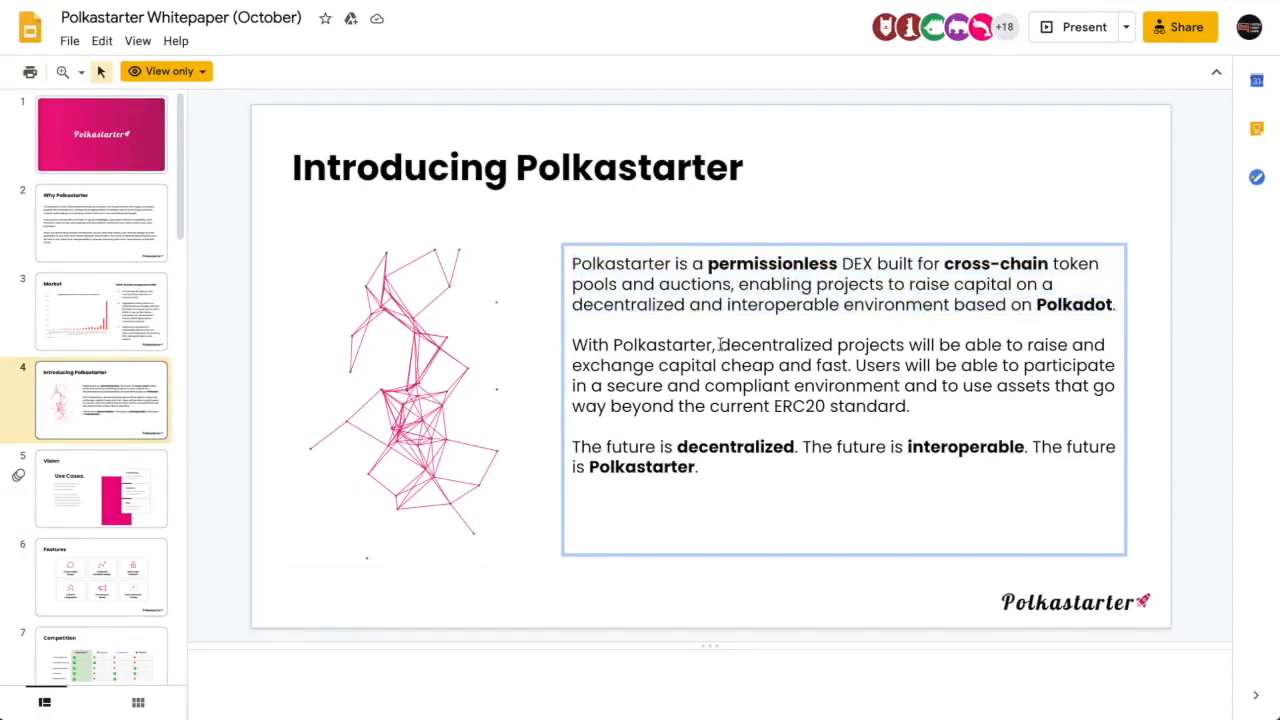
drag(720, 344, 990, 344)
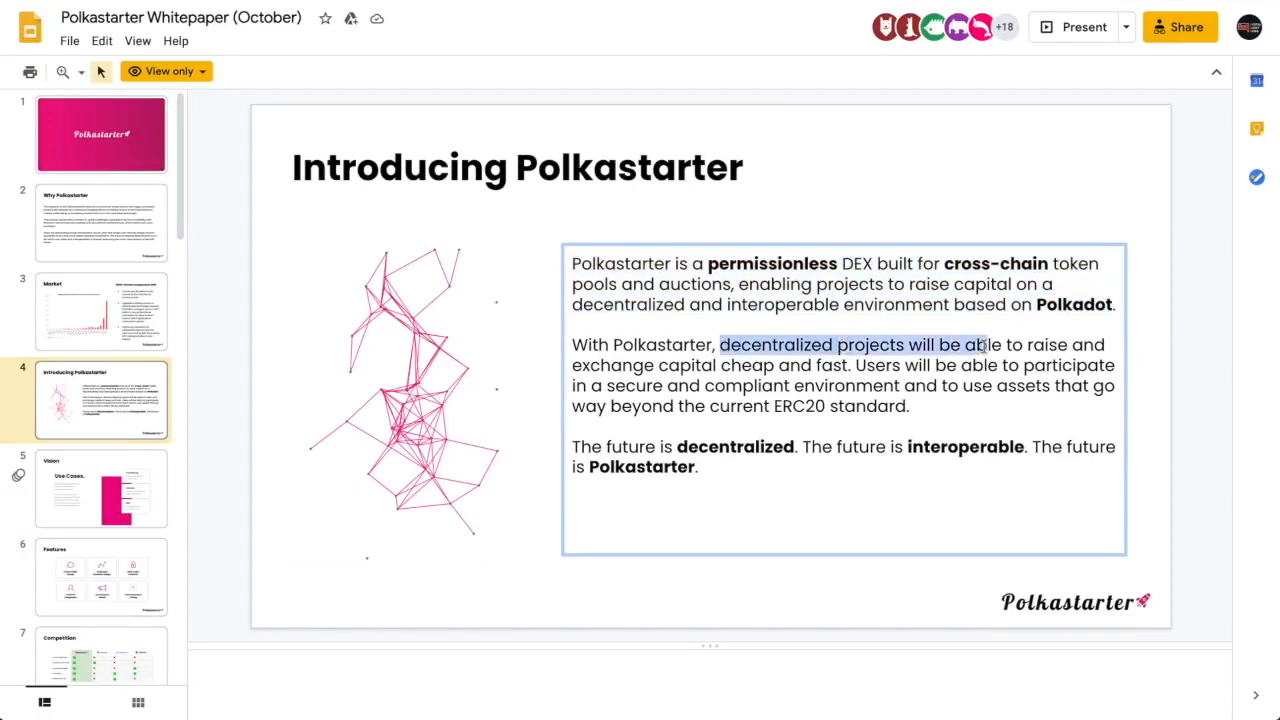
drag(984, 344, 840, 364)
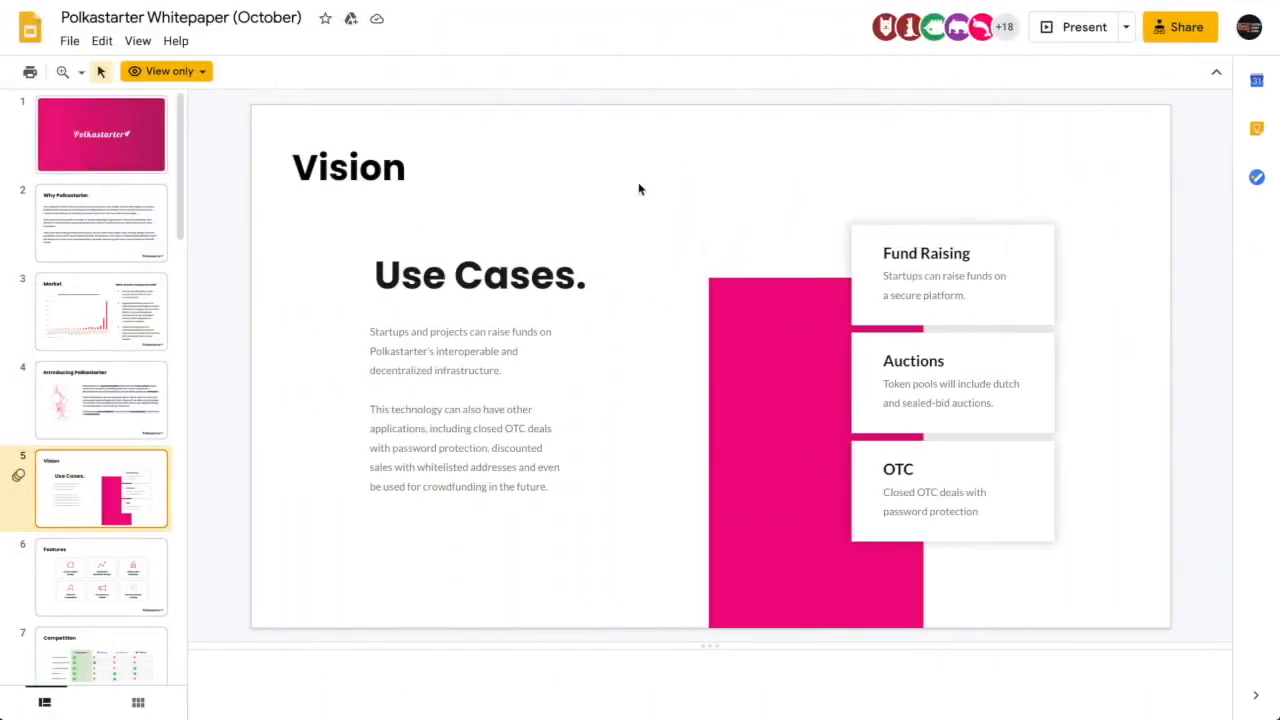
mouse_move(516, 288)
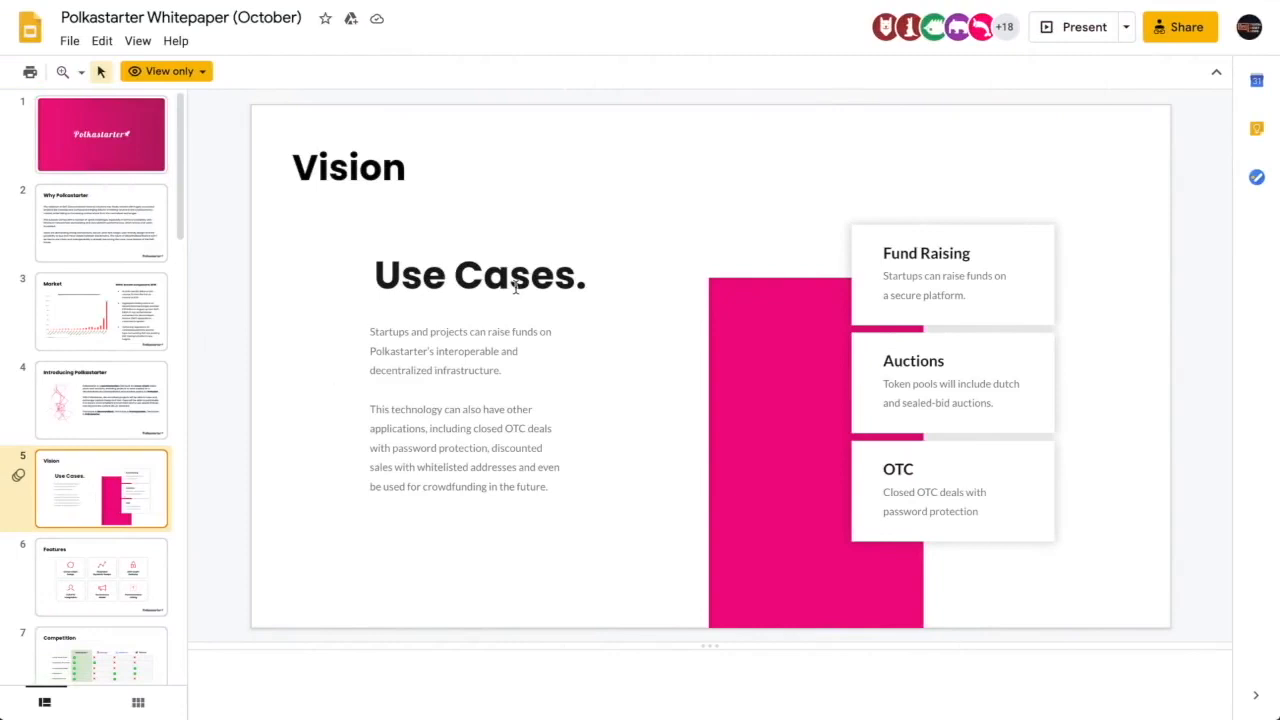
mouse_move(936, 278)
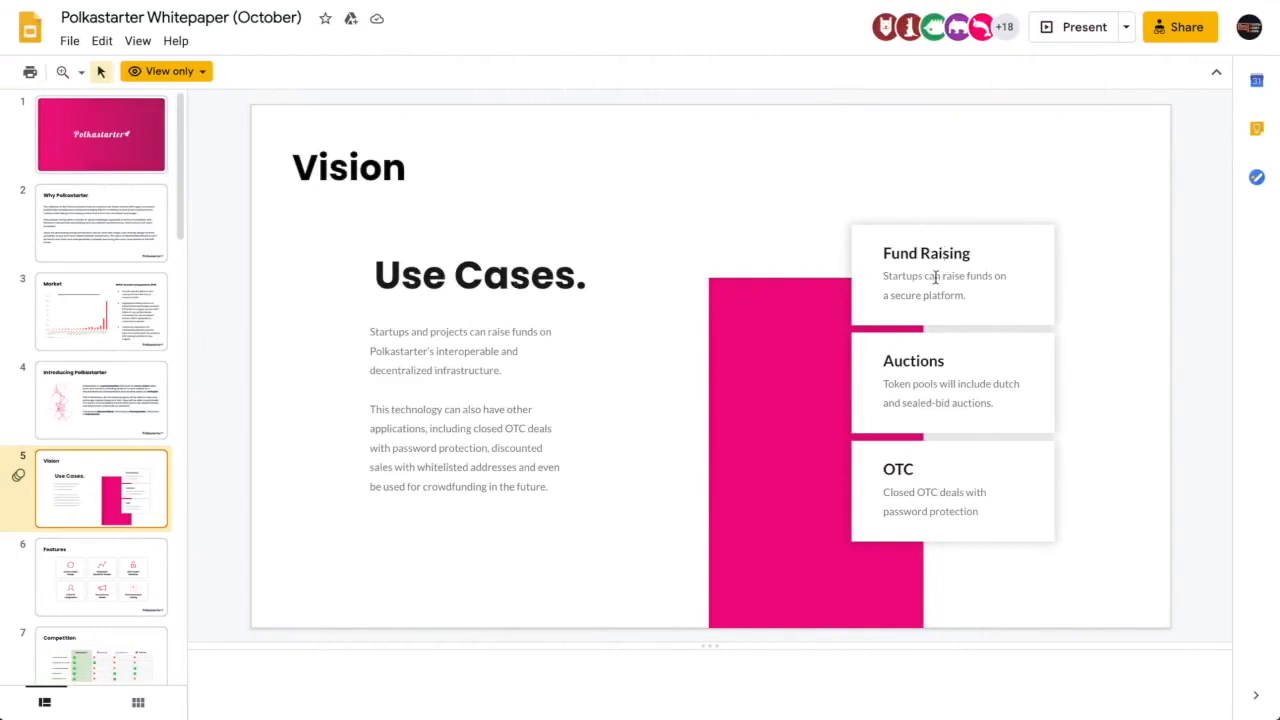
mouse_move(908, 382)
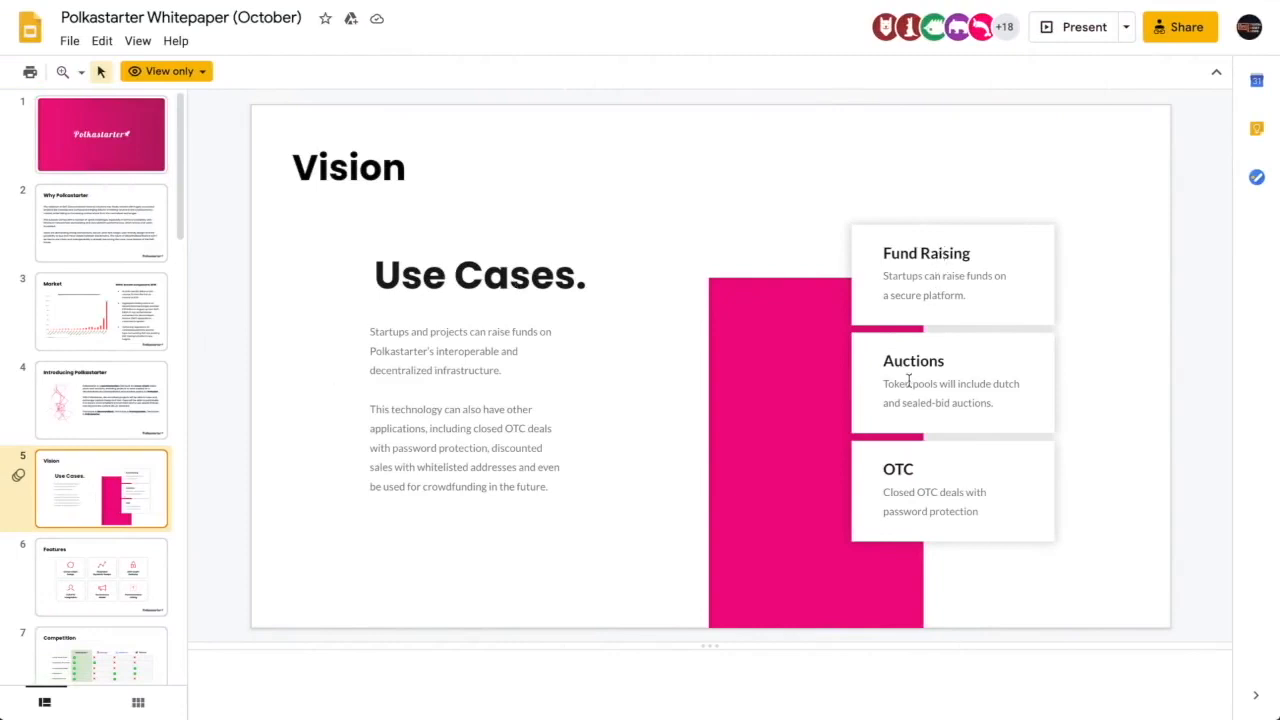
mouse_move(952, 420)
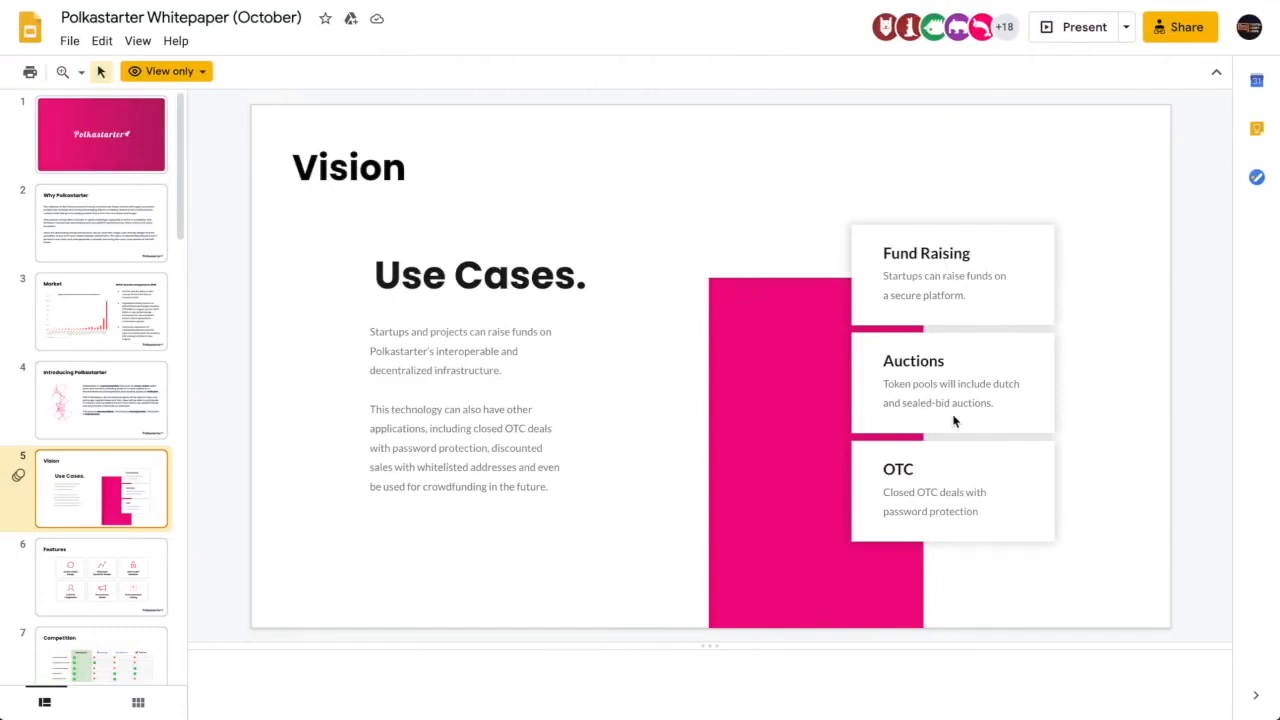
mouse_move(722, 424)
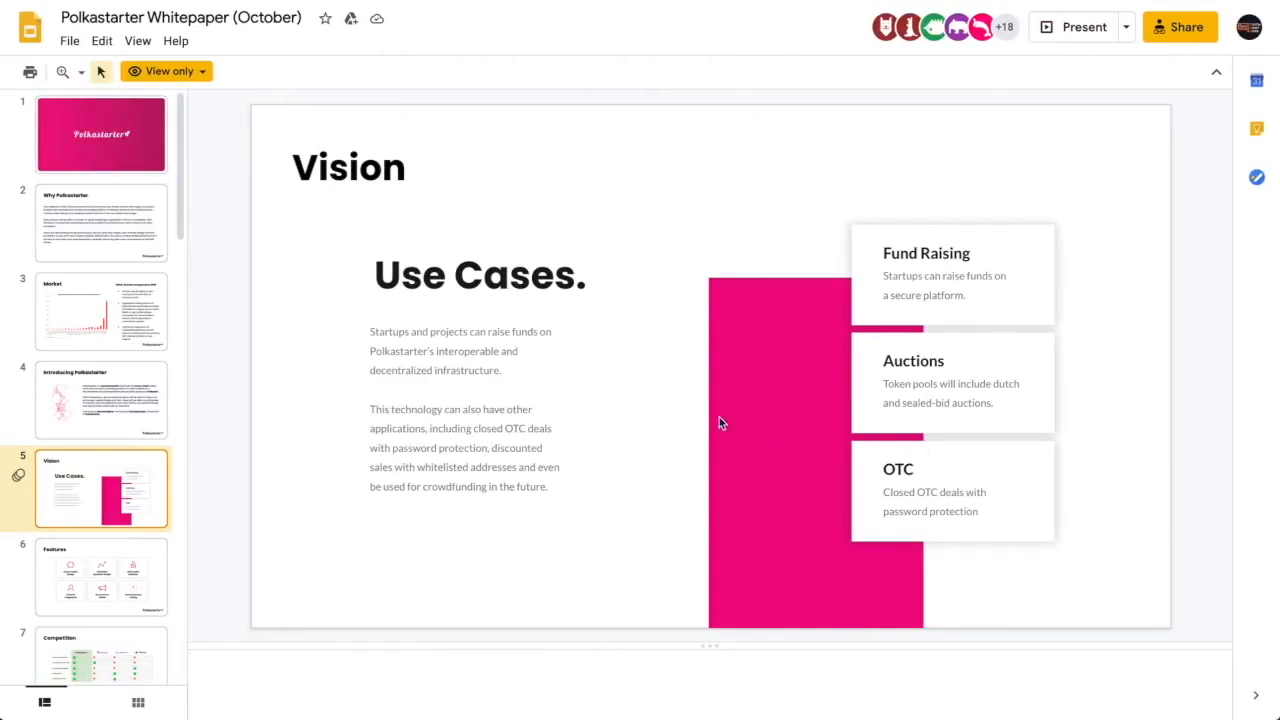
- Move to the Features slide listing cross-chain swaps, KYC integration and governance
click(100, 576)
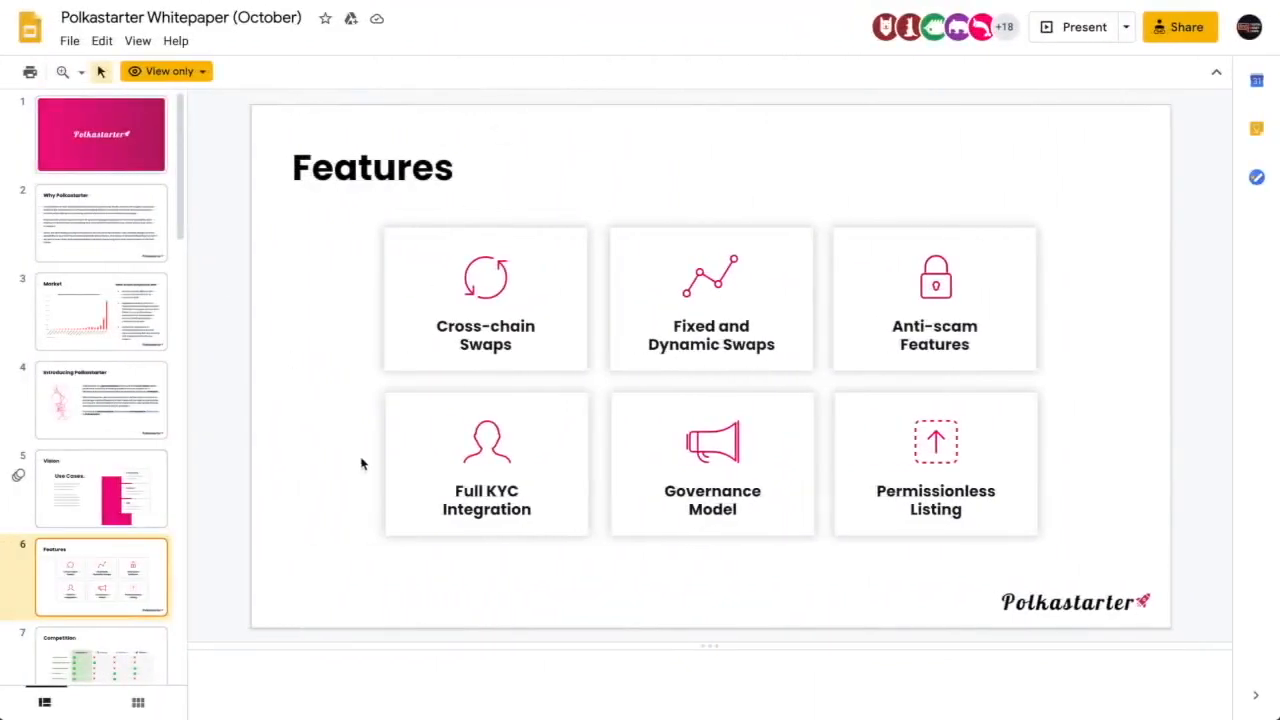
mouse_move(488, 492)
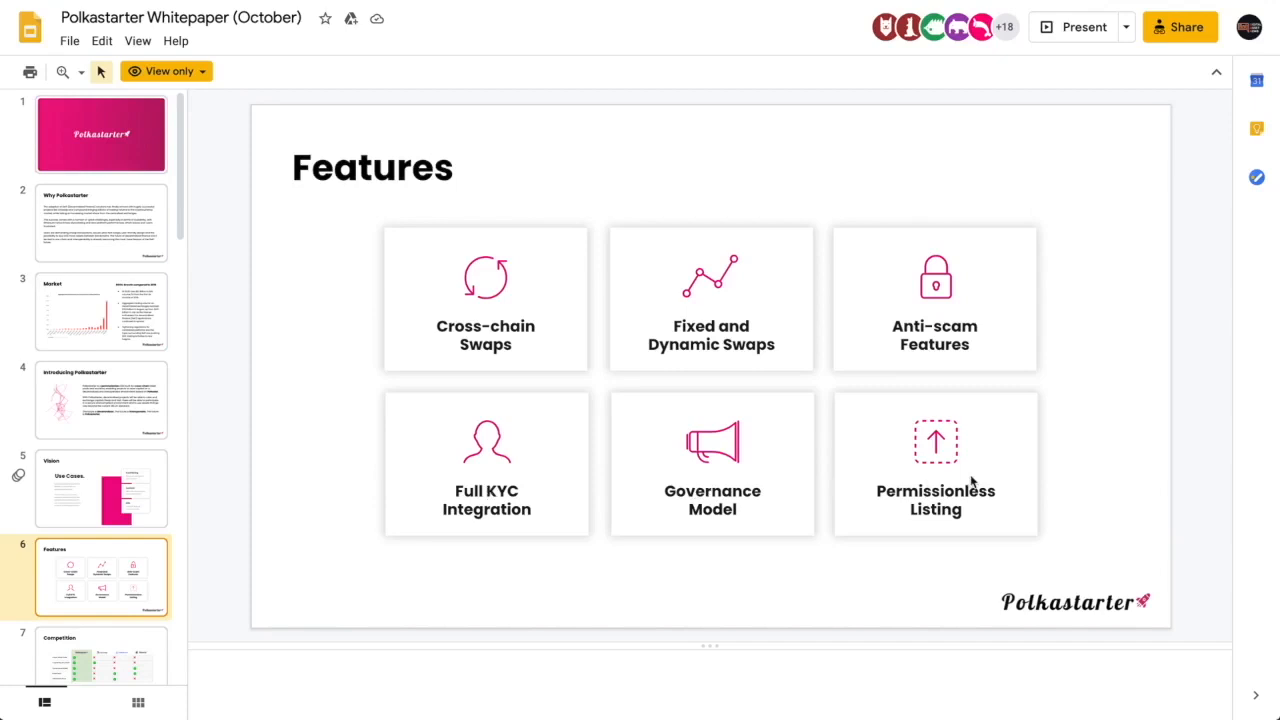
mouse_move(444, 300)
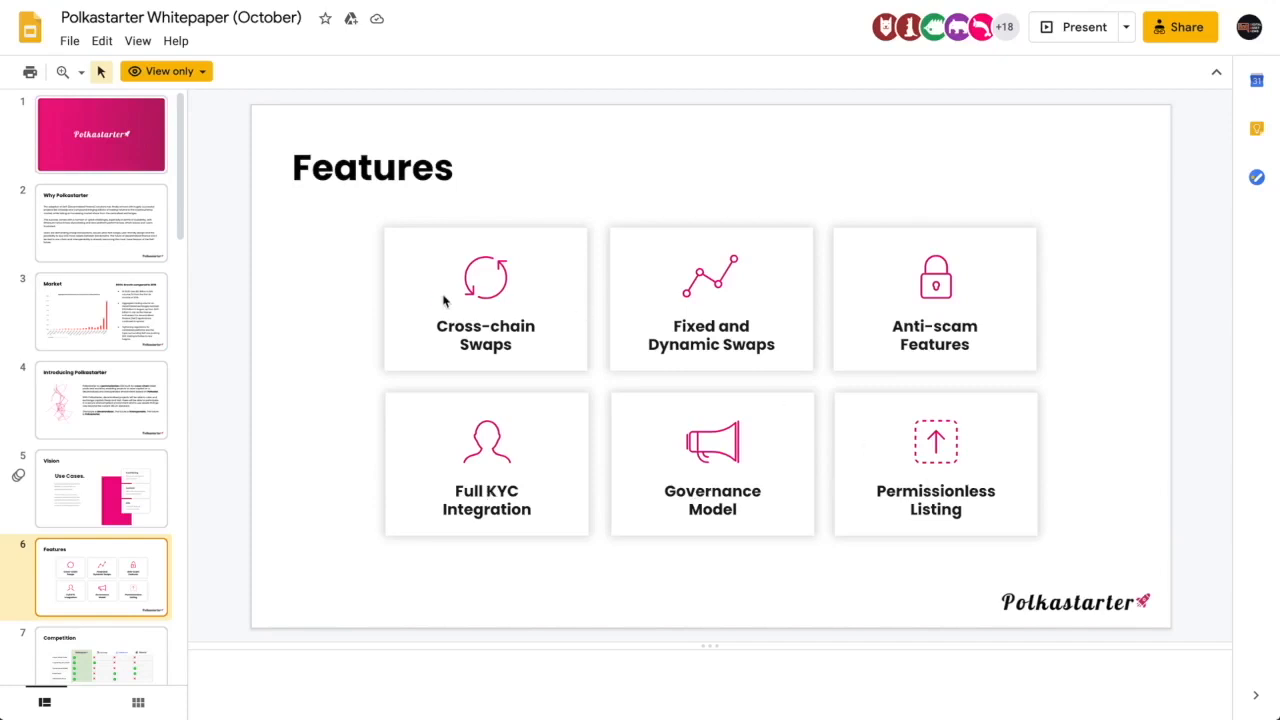
mouse_move(700, 316)
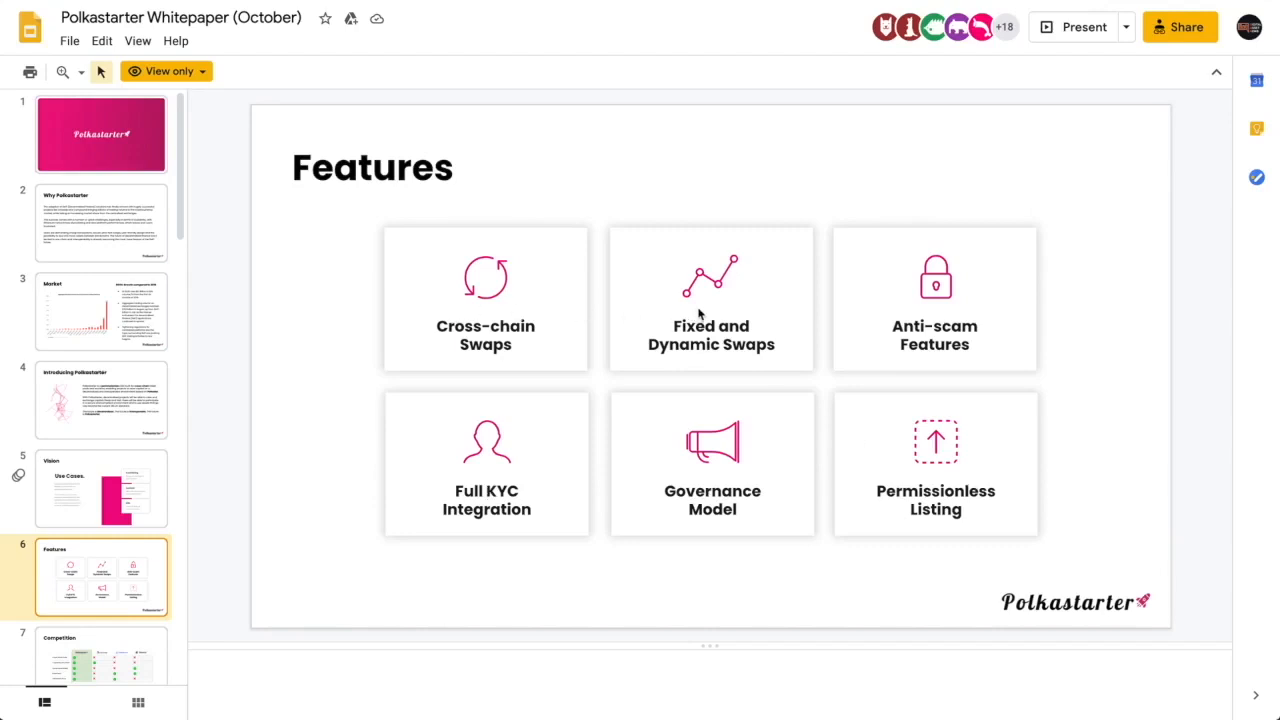
mouse_move(996, 308)
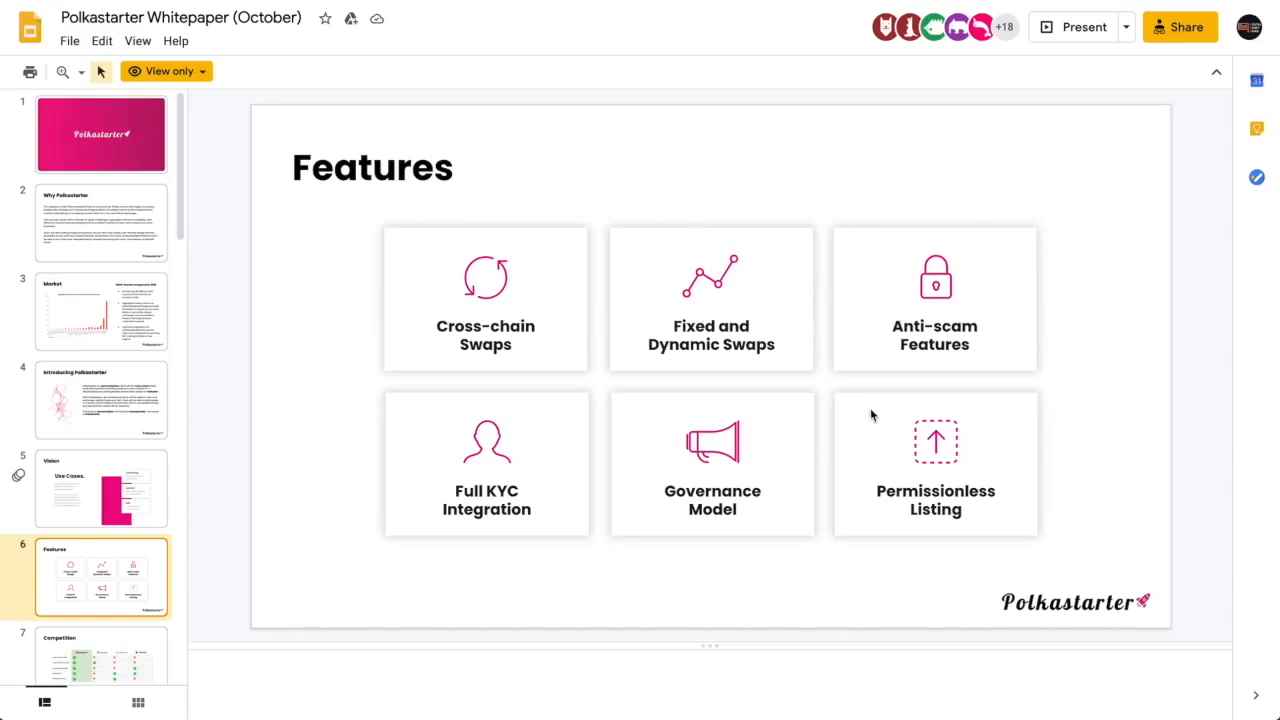
mouse_move(936, 404)
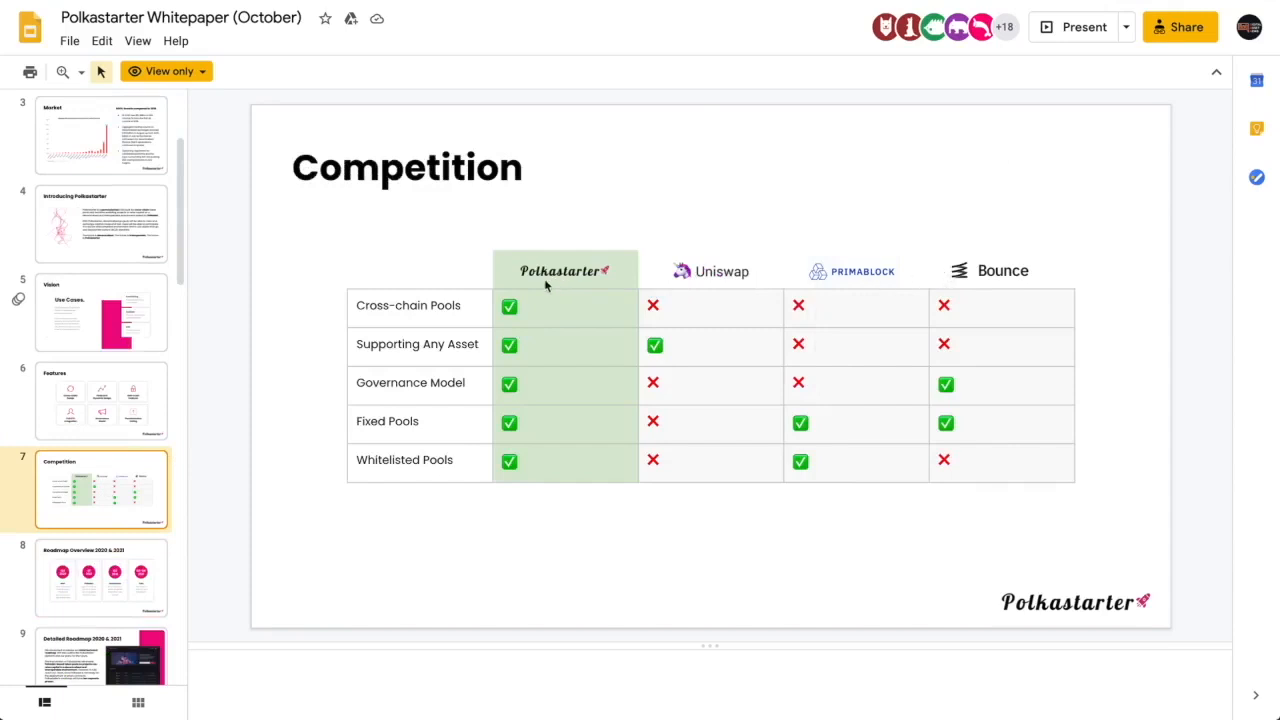
mouse_move(424, 400)
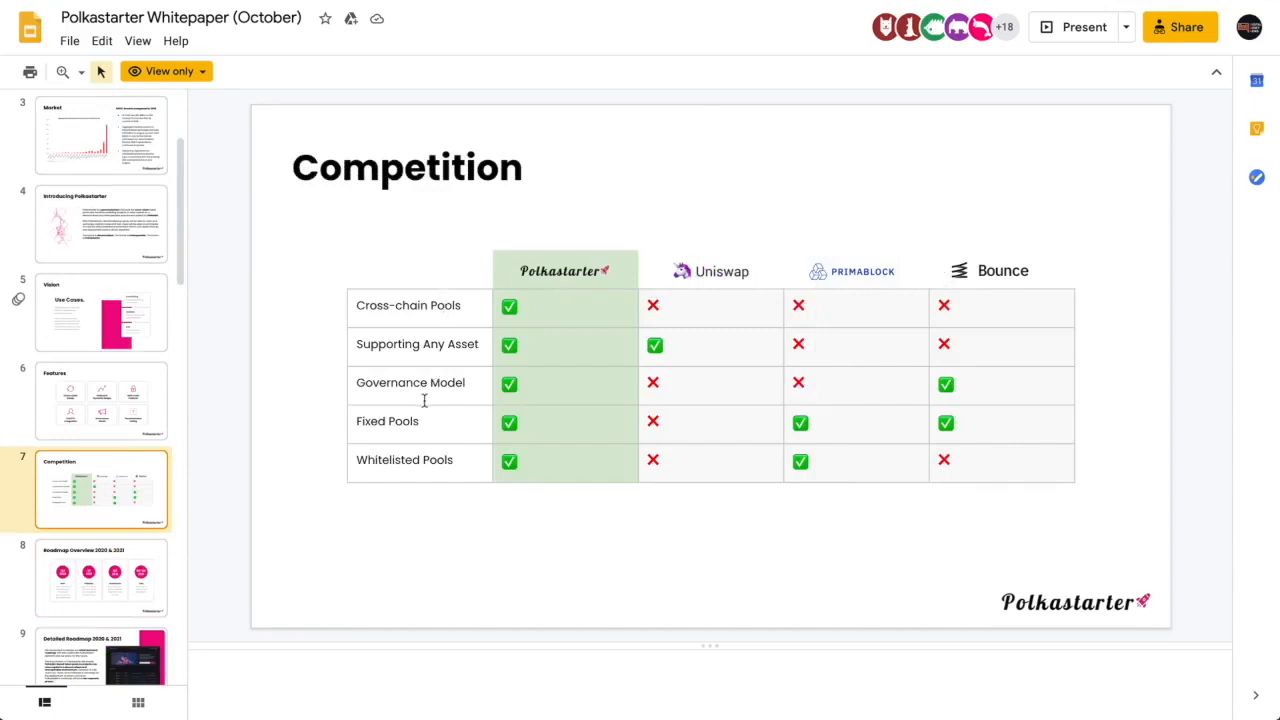
mouse_move(532, 458)
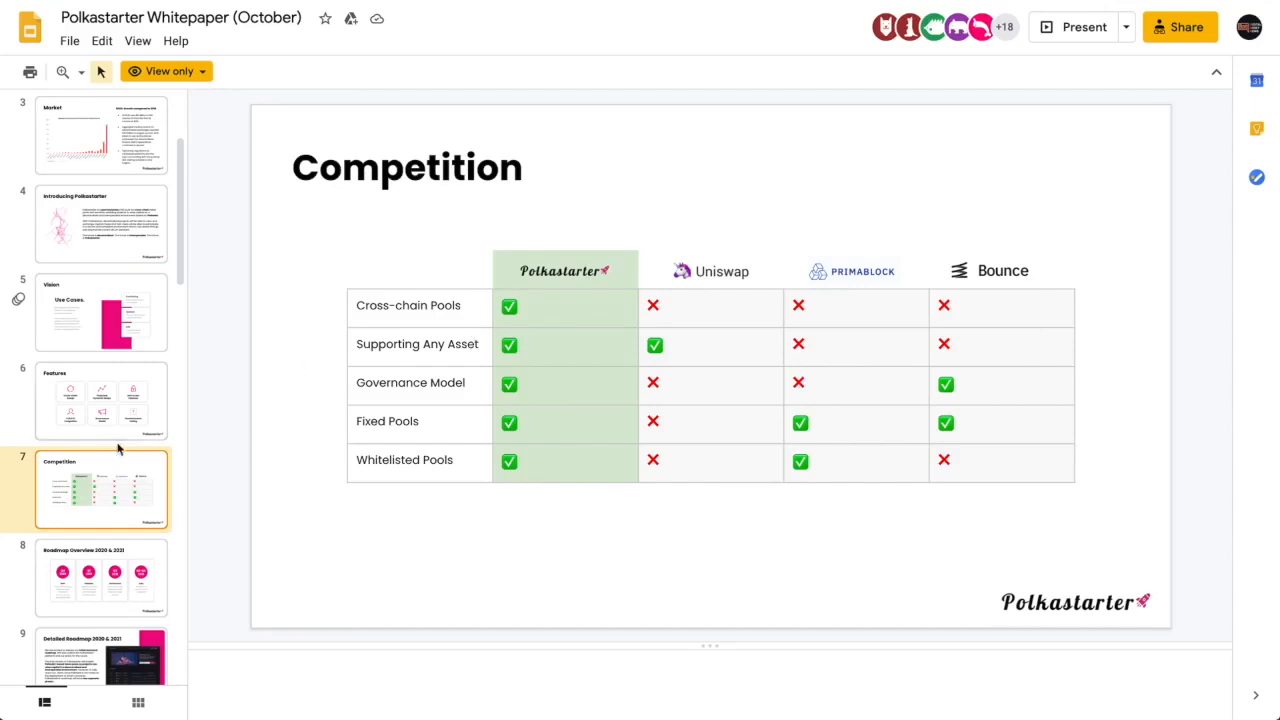
- Move to the Roadmap Overview slide showing Q1 Polkadot migration and Q2 2021 governance
click(100, 576)
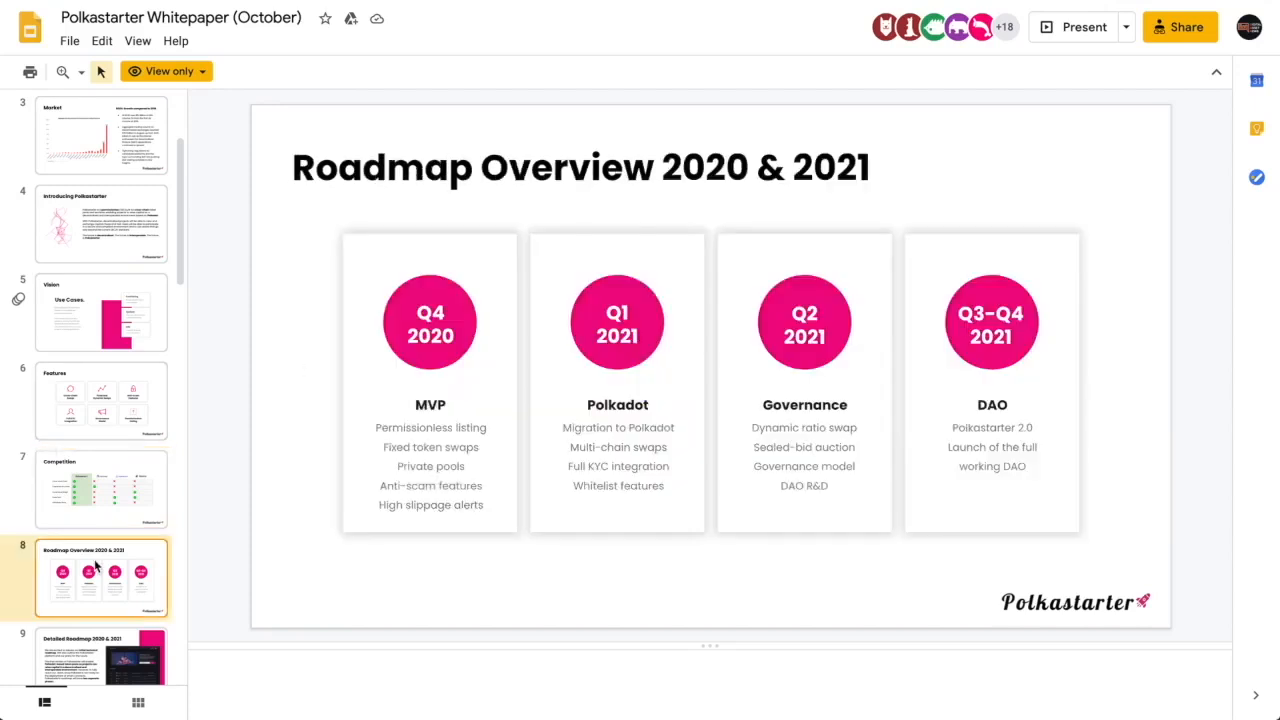
mouse_move(292, 300)
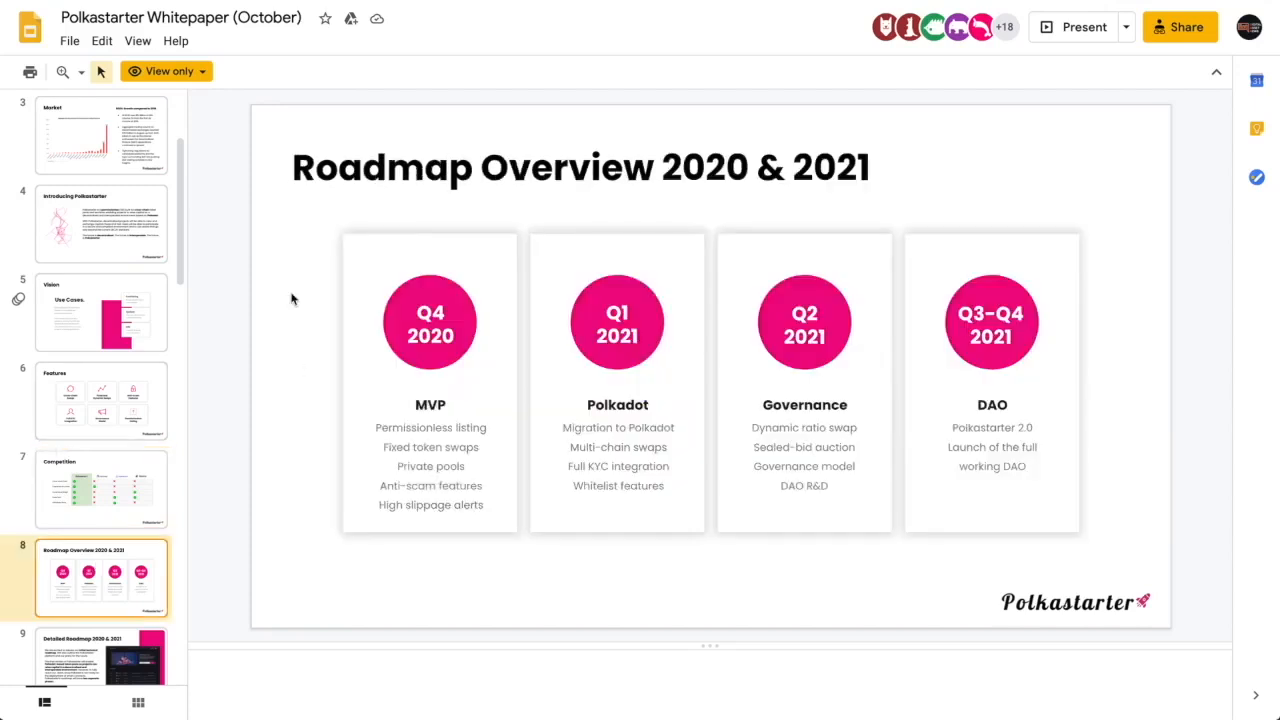
mouse_move(436, 462)
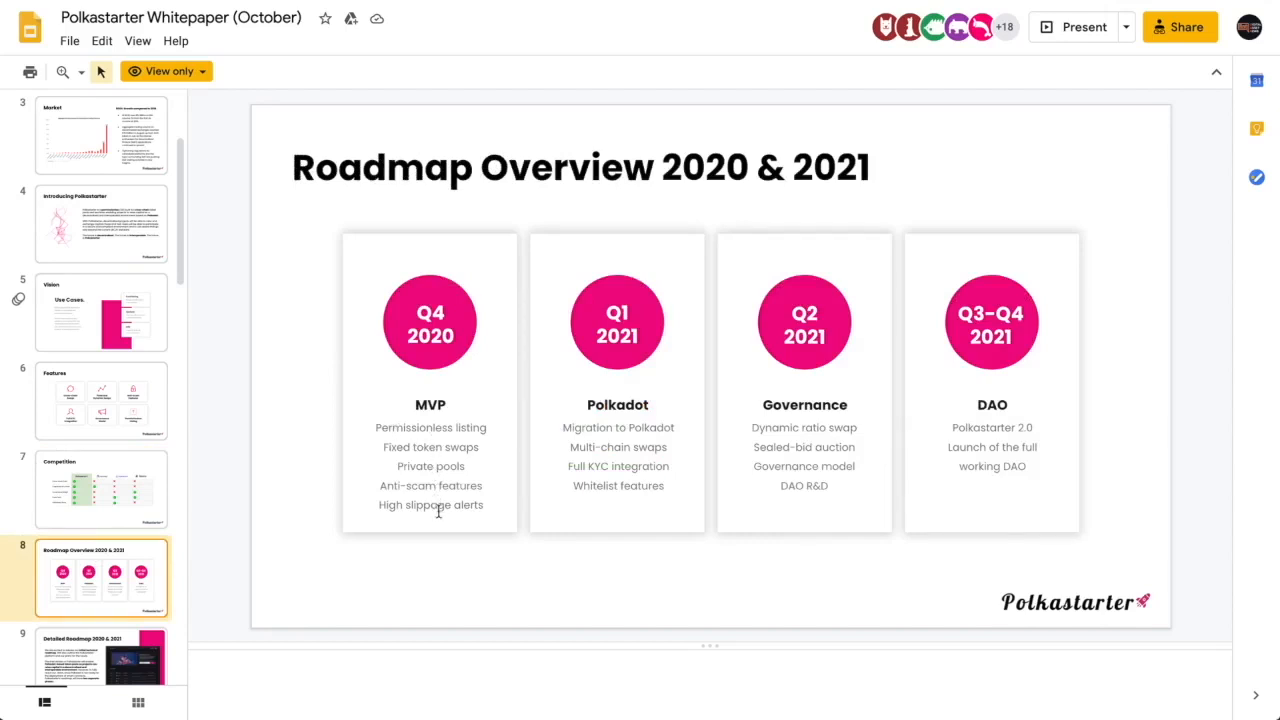
mouse_move(512, 496)
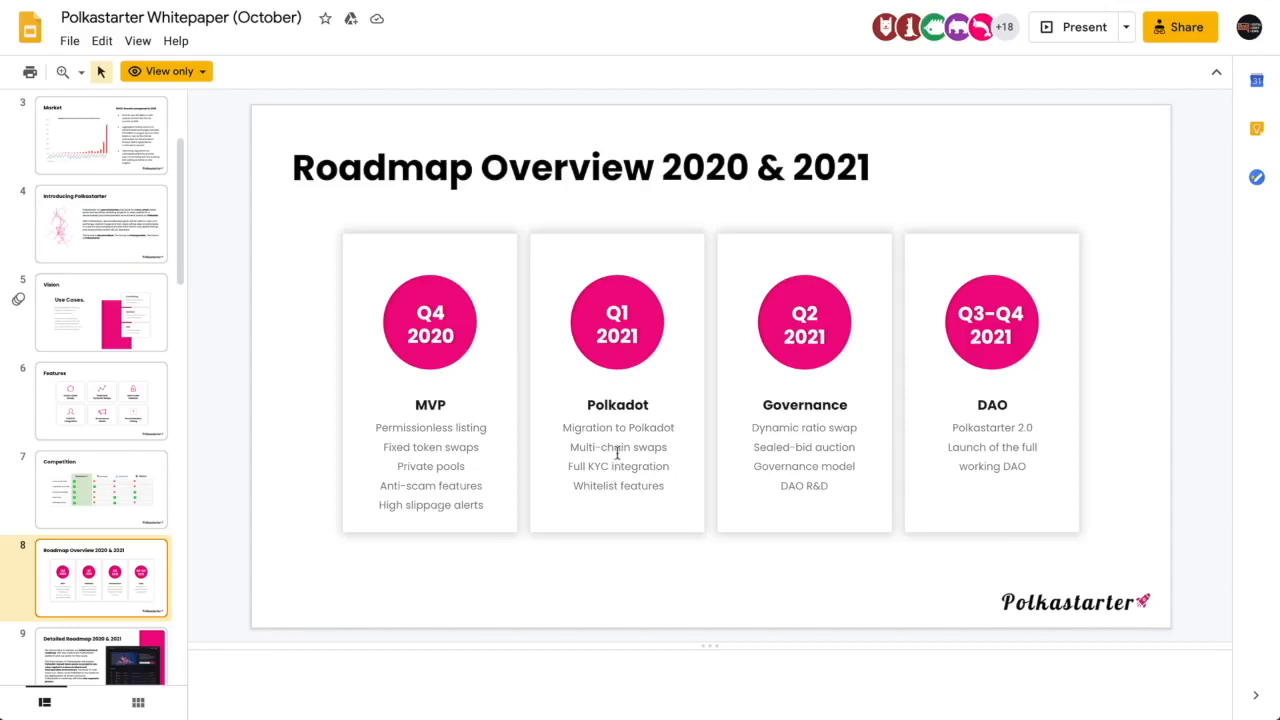
mouse_move(820, 420)
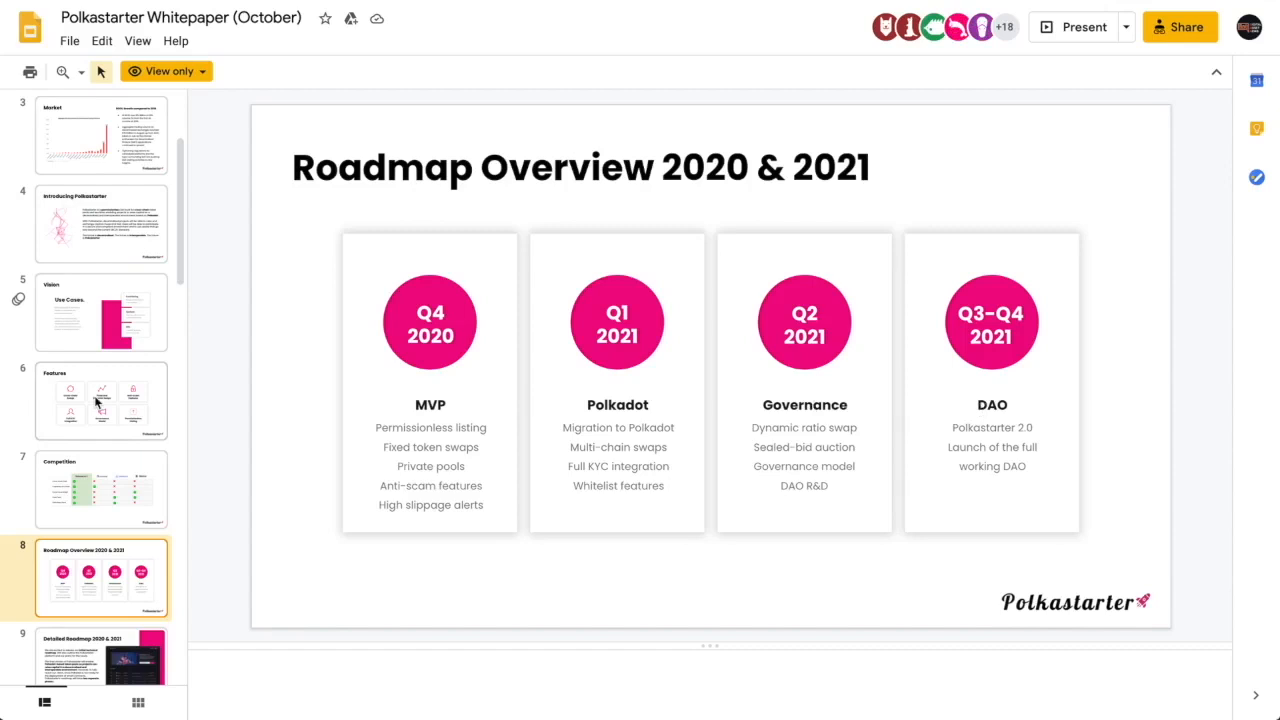
scroll(down, 3)
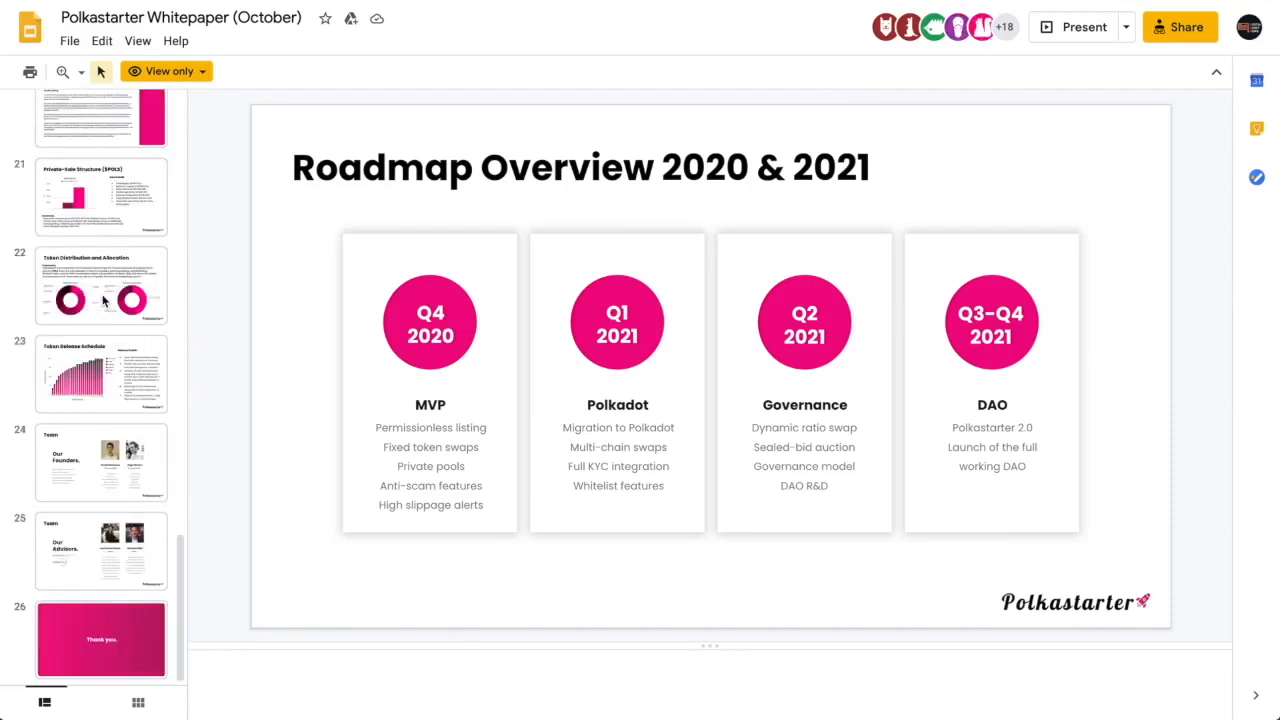
click(100, 460)
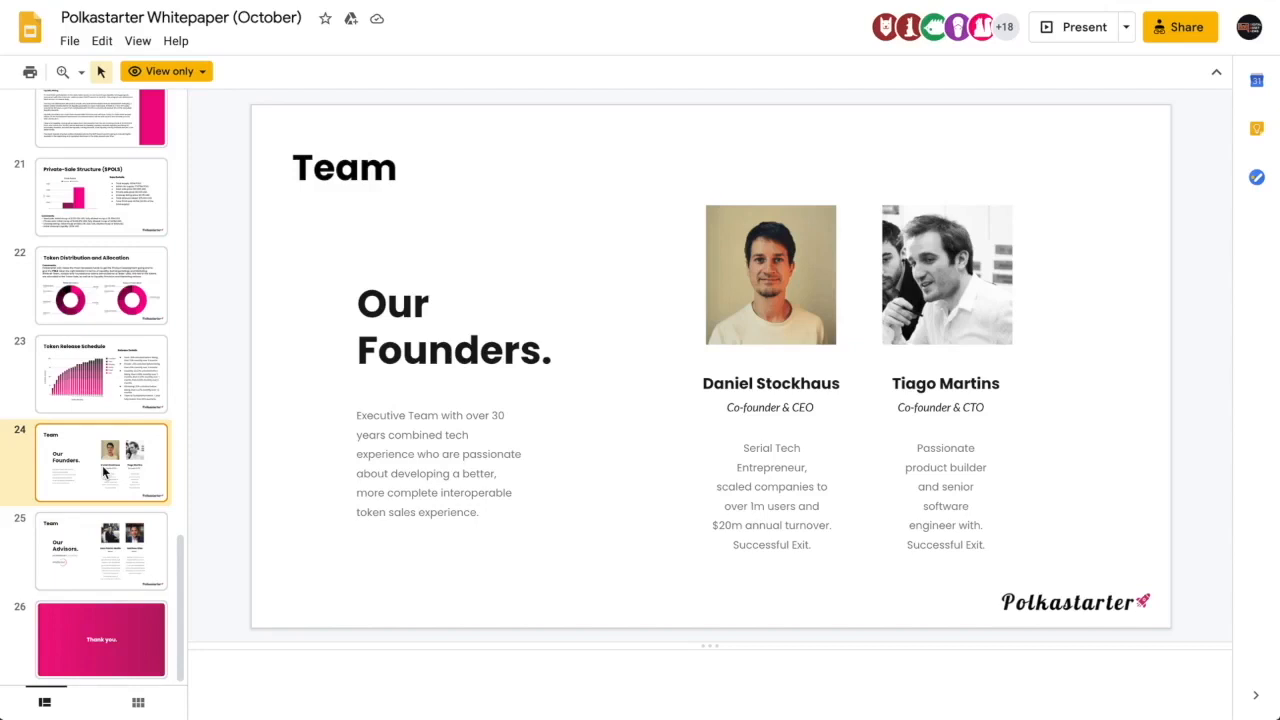
mouse_move(836, 228)
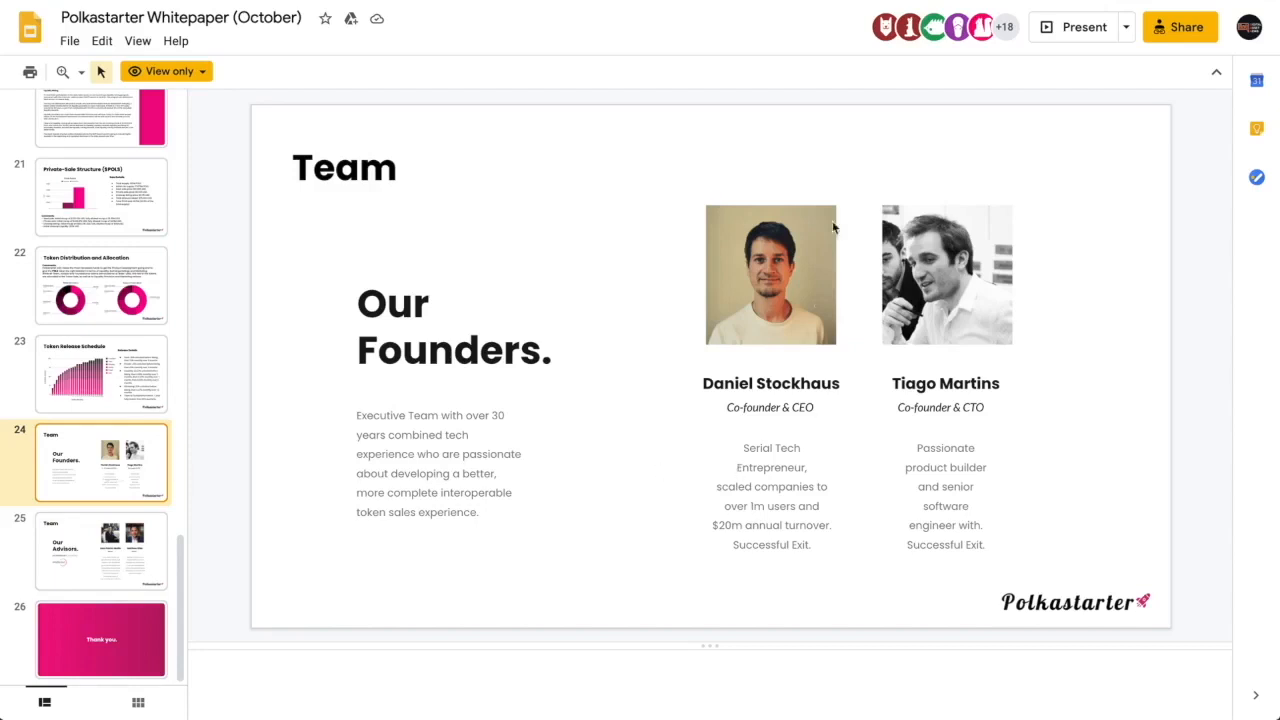
mouse_move(772, 372)
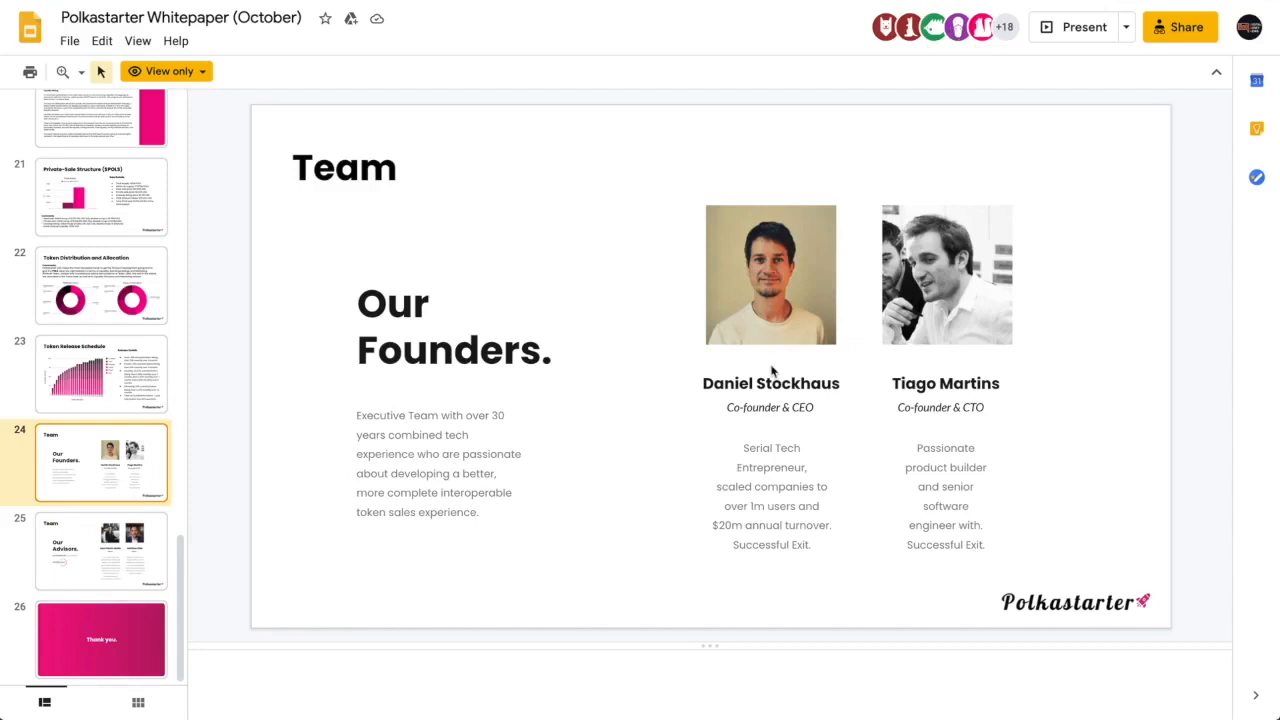
mouse_move(852, 500)
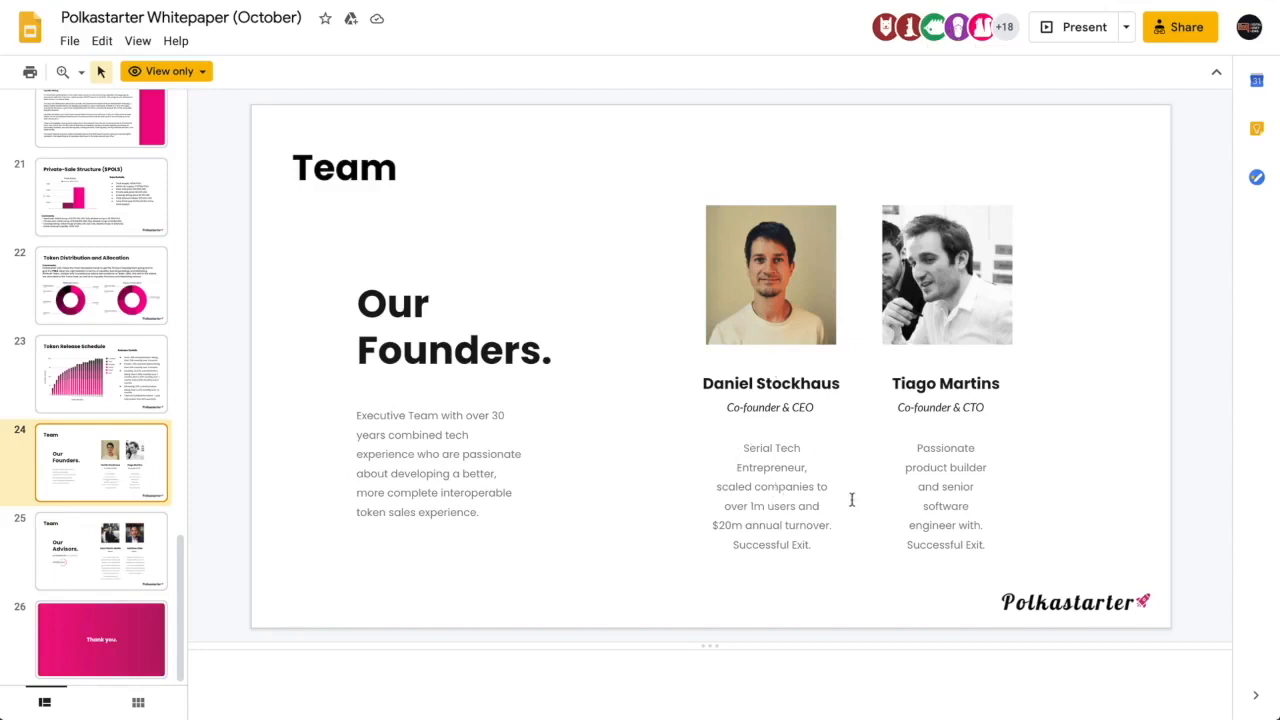
mouse_move(808, 532)
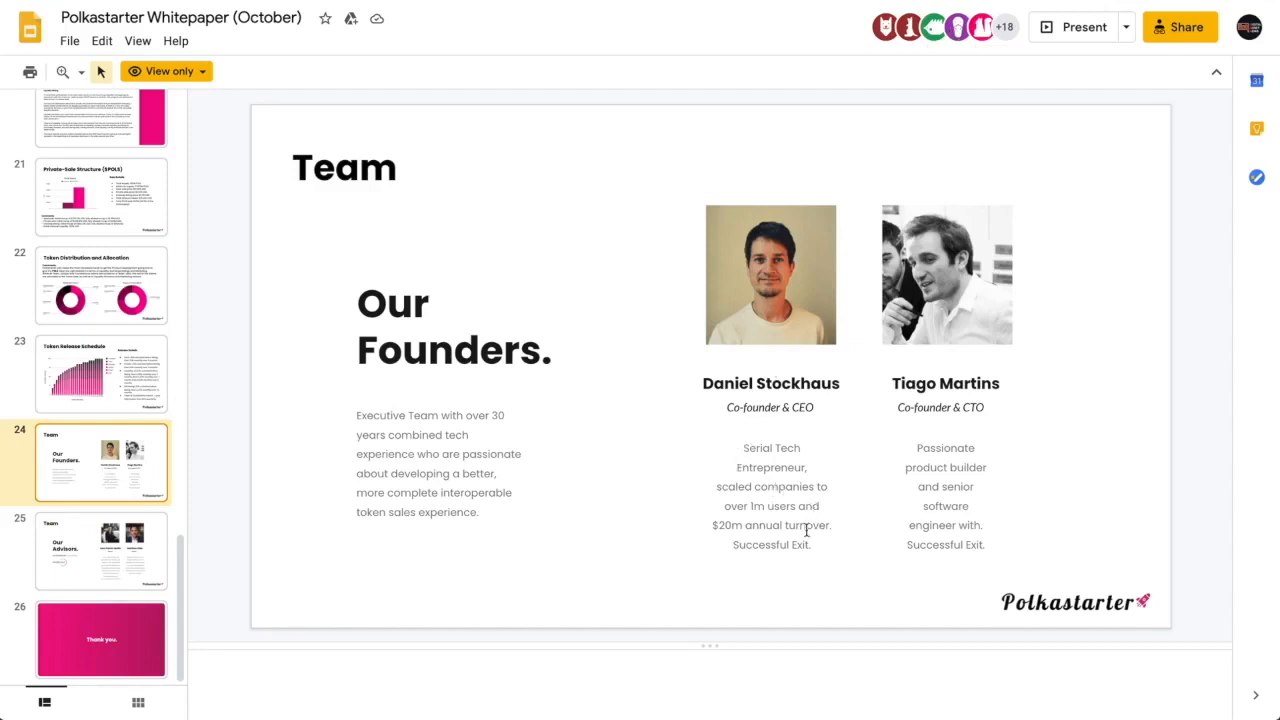
mouse_move(850, 468)
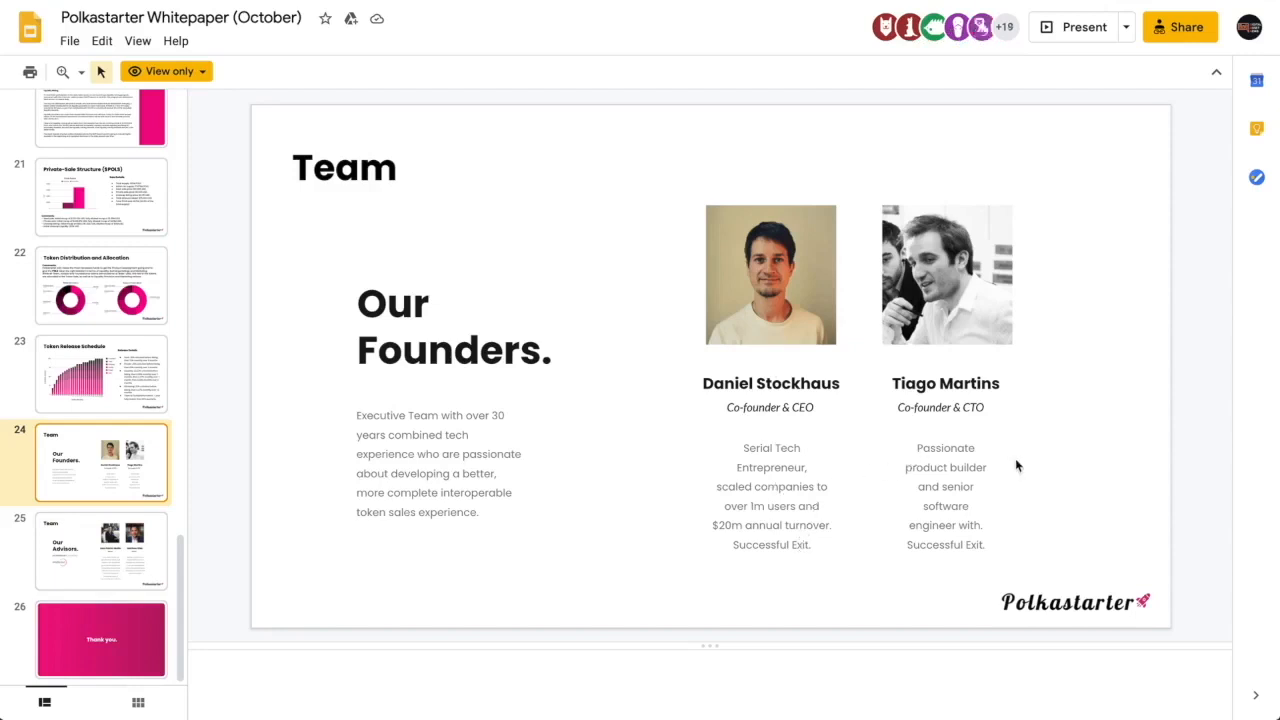
mouse_move(1010, 476)
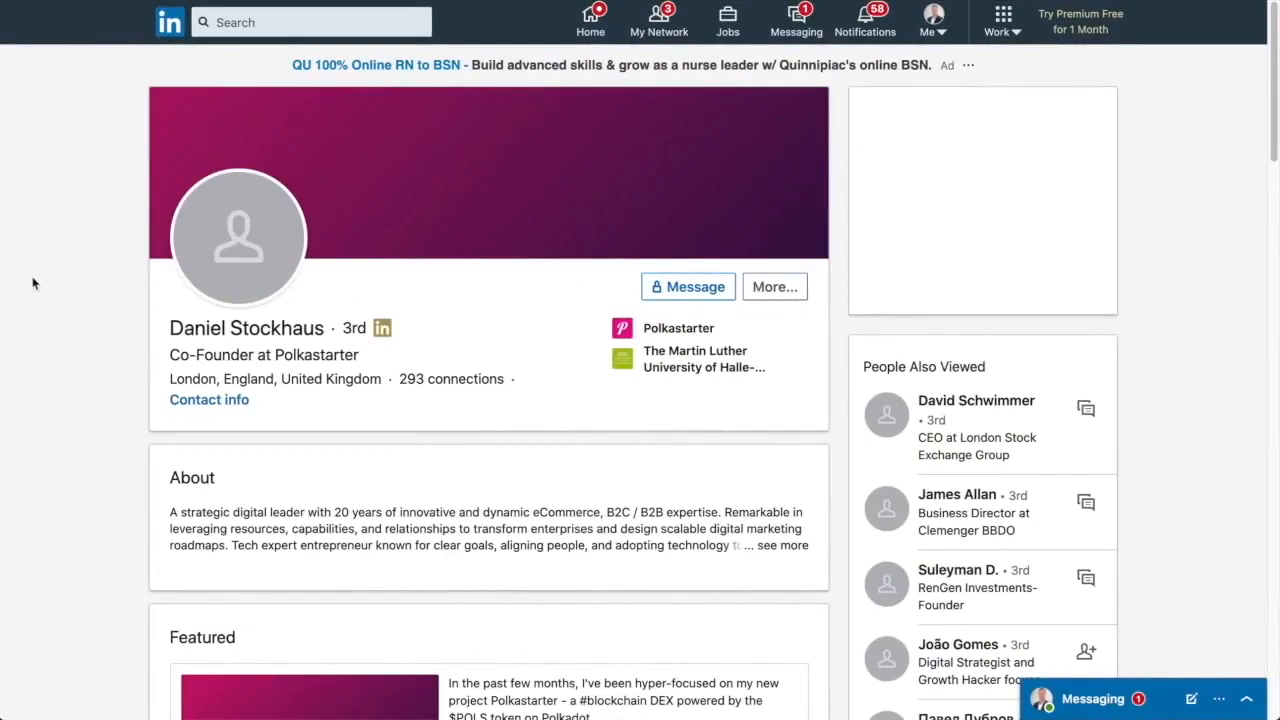
scroll(down, 3)
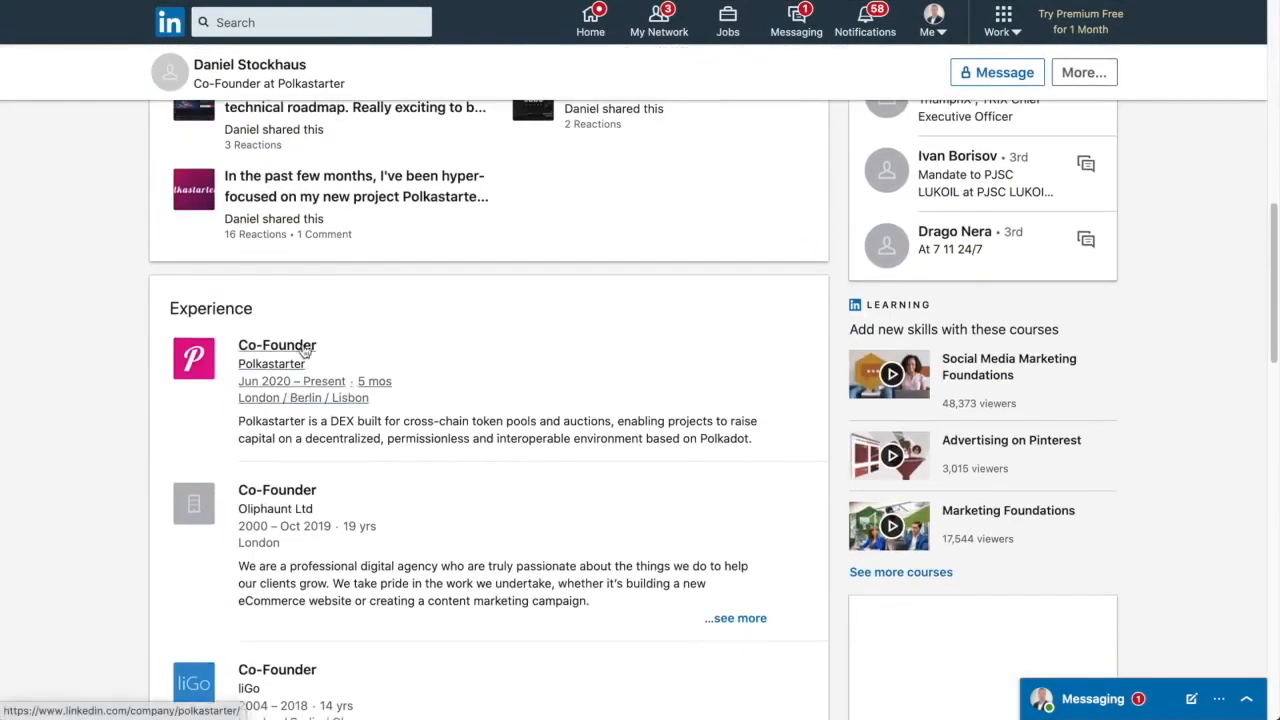
mouse_move(296, 384)
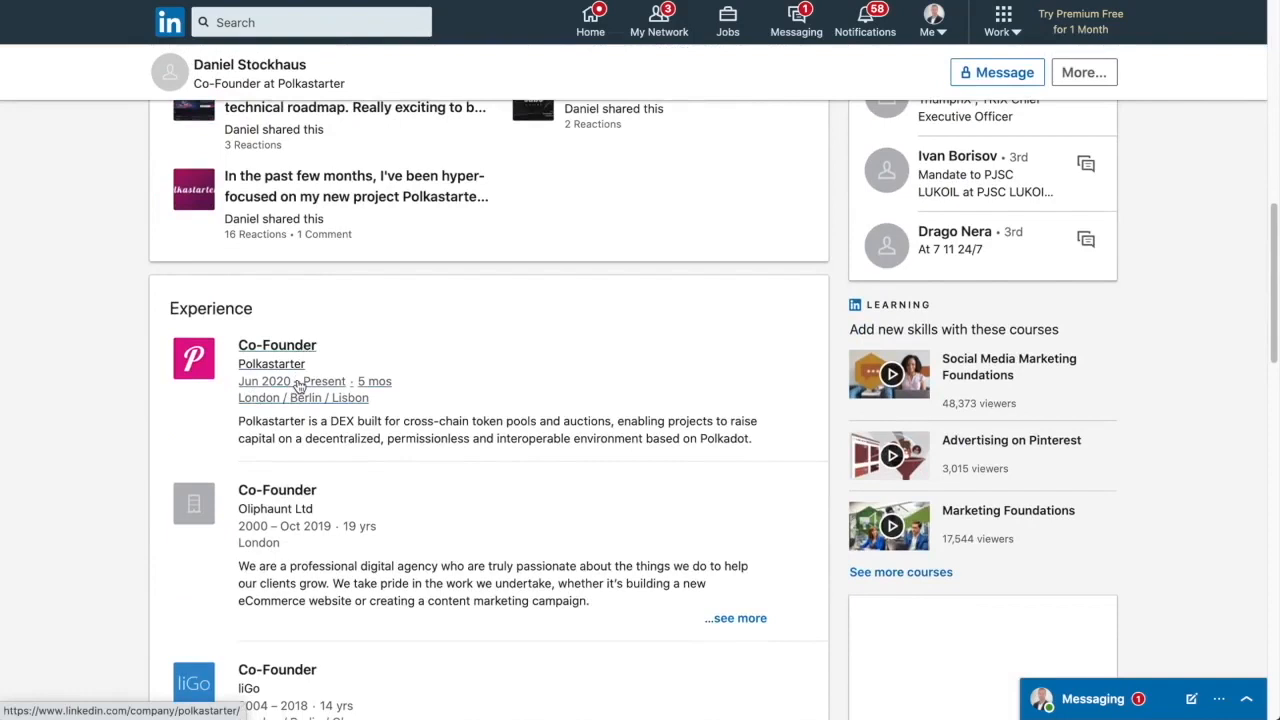
mouse_move(190, 376)
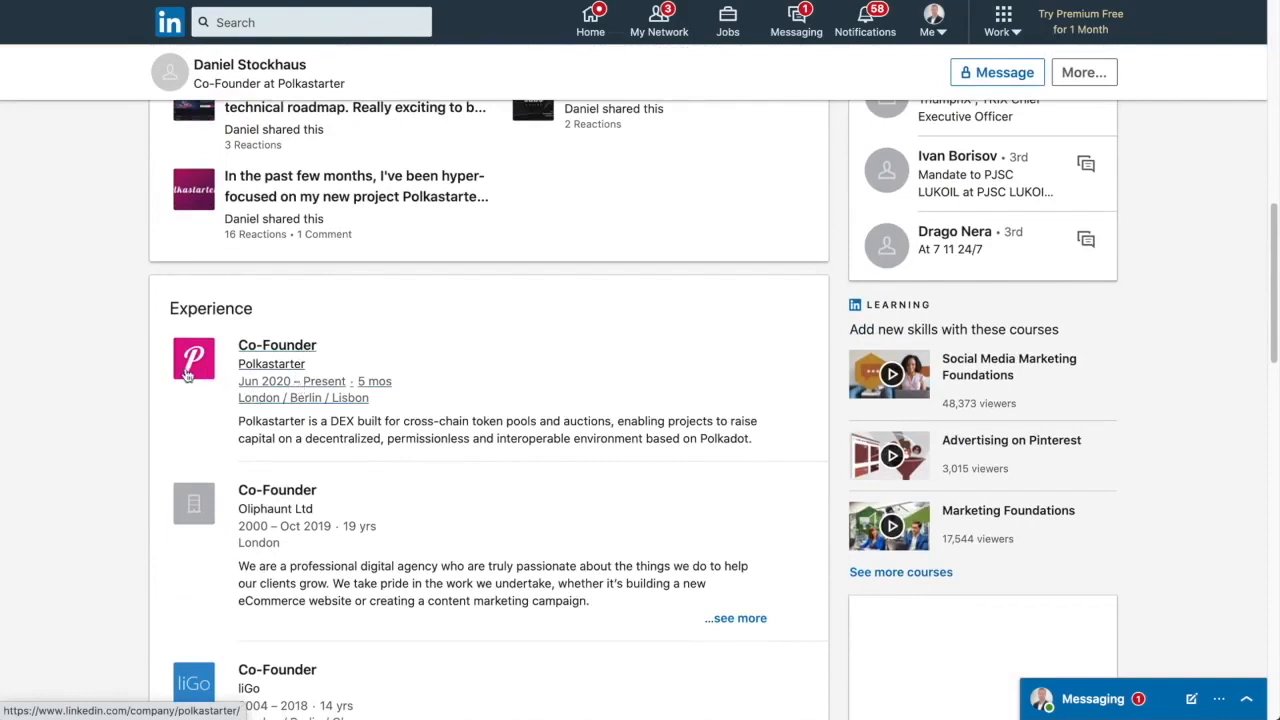
scroll(down, 3)
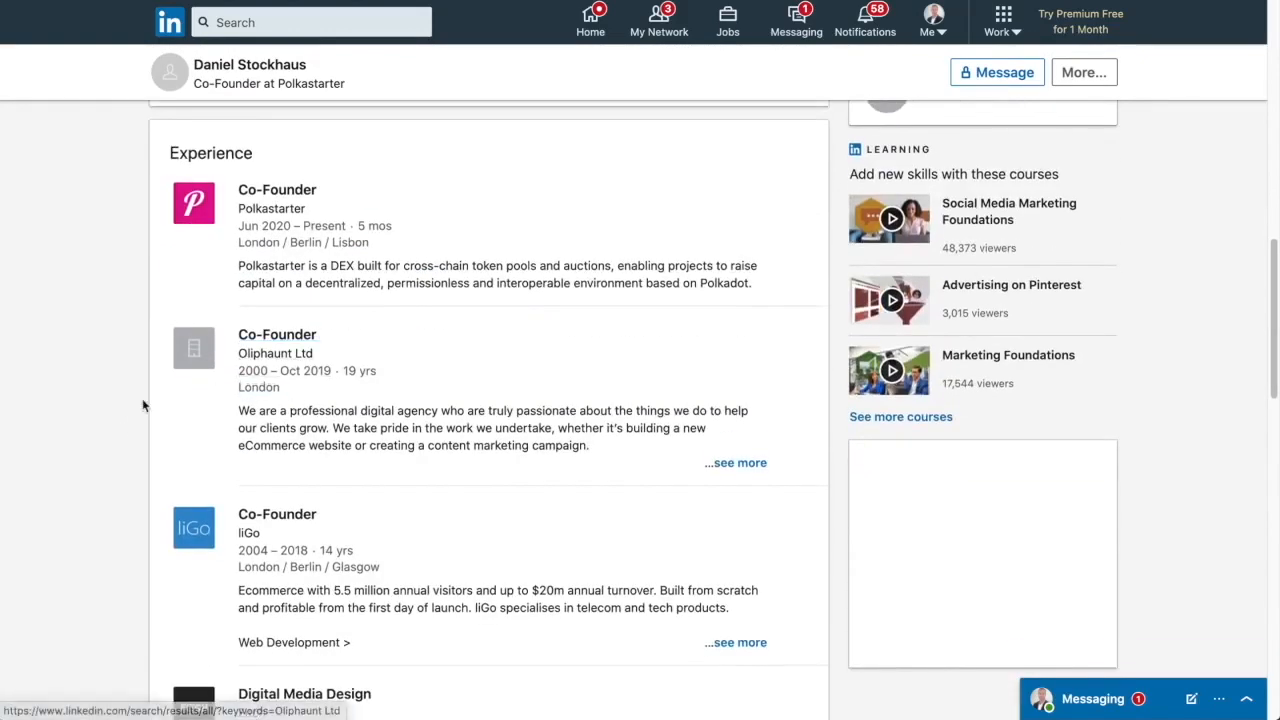
scroll(down, 3)
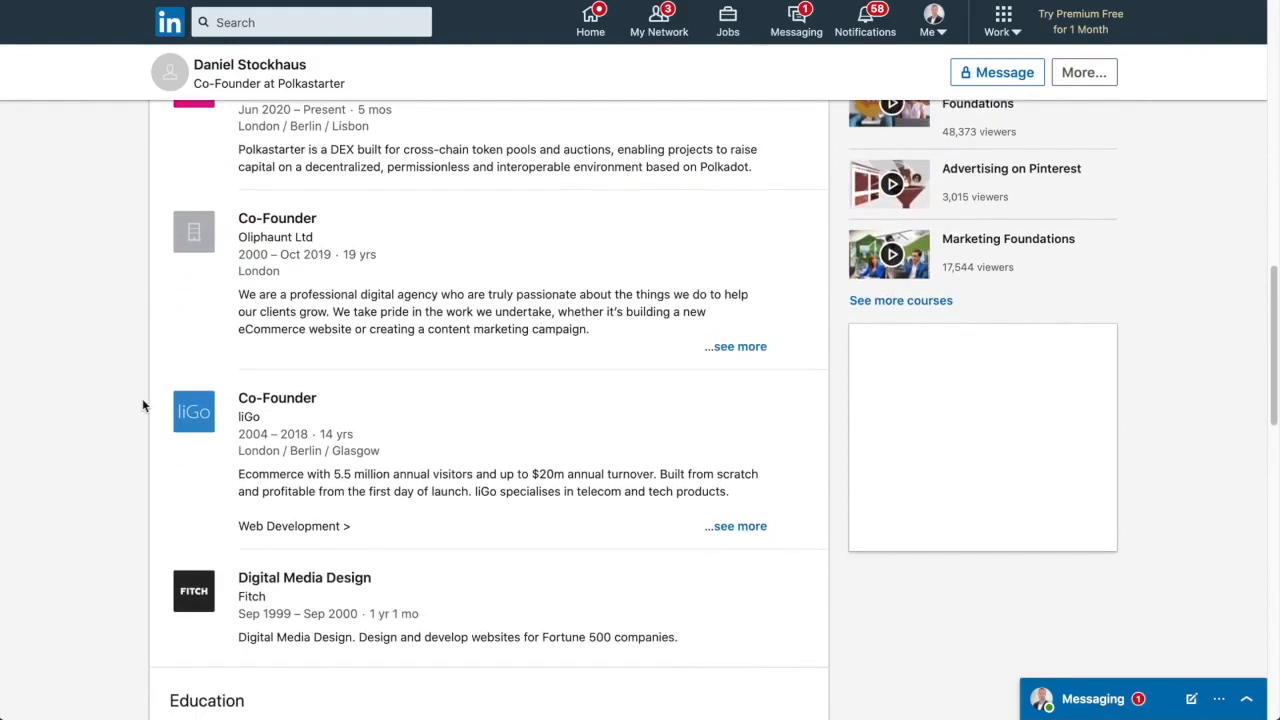
scroll(up, 3)
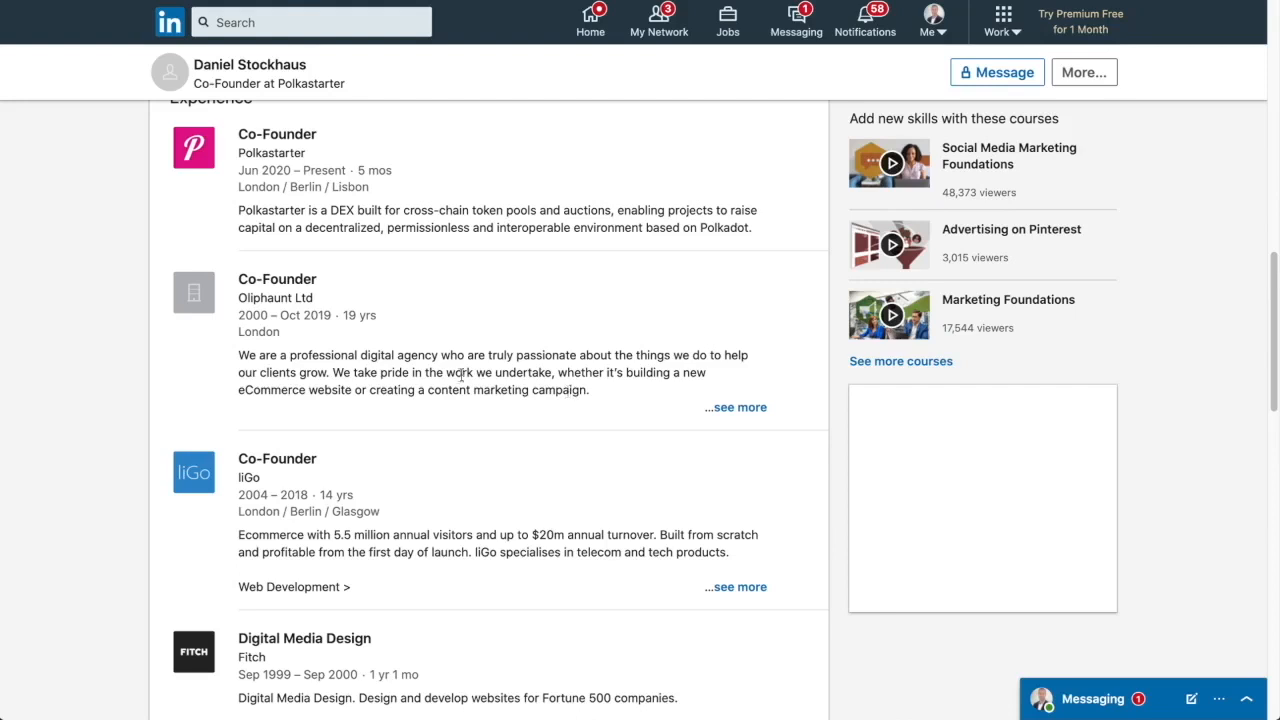
mouse_move(276, 298)
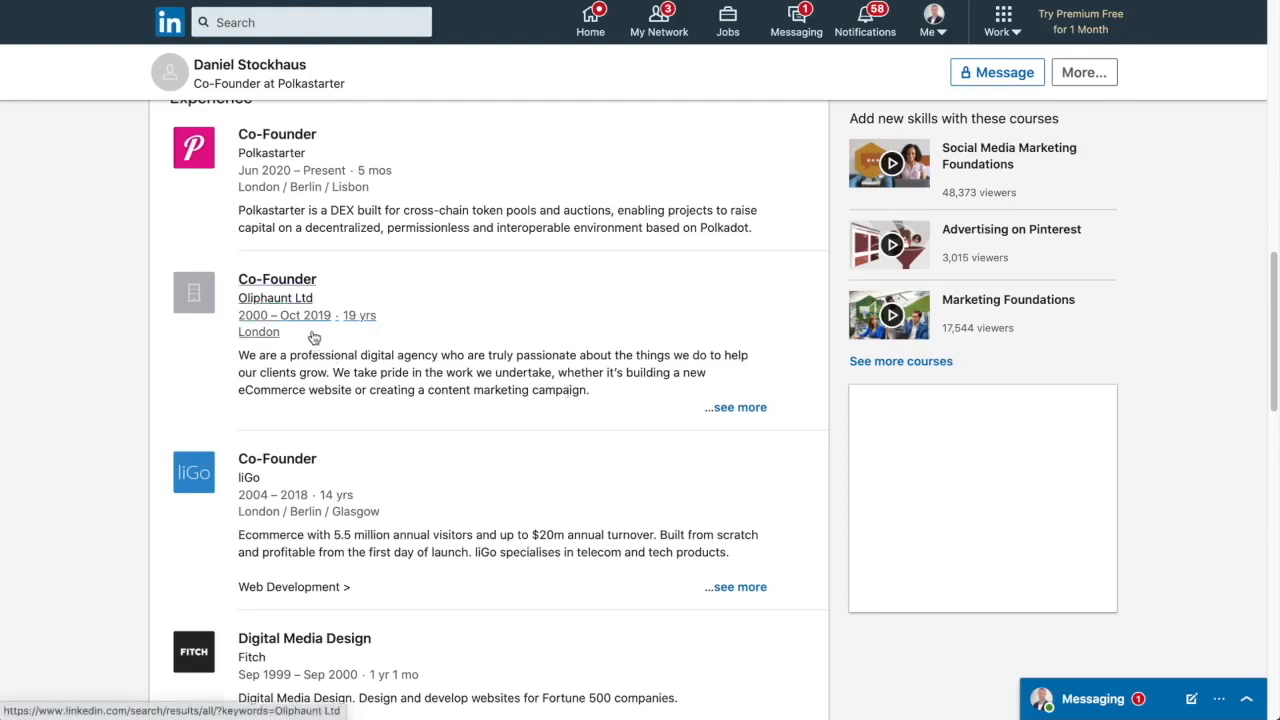
scroll(down, 3)
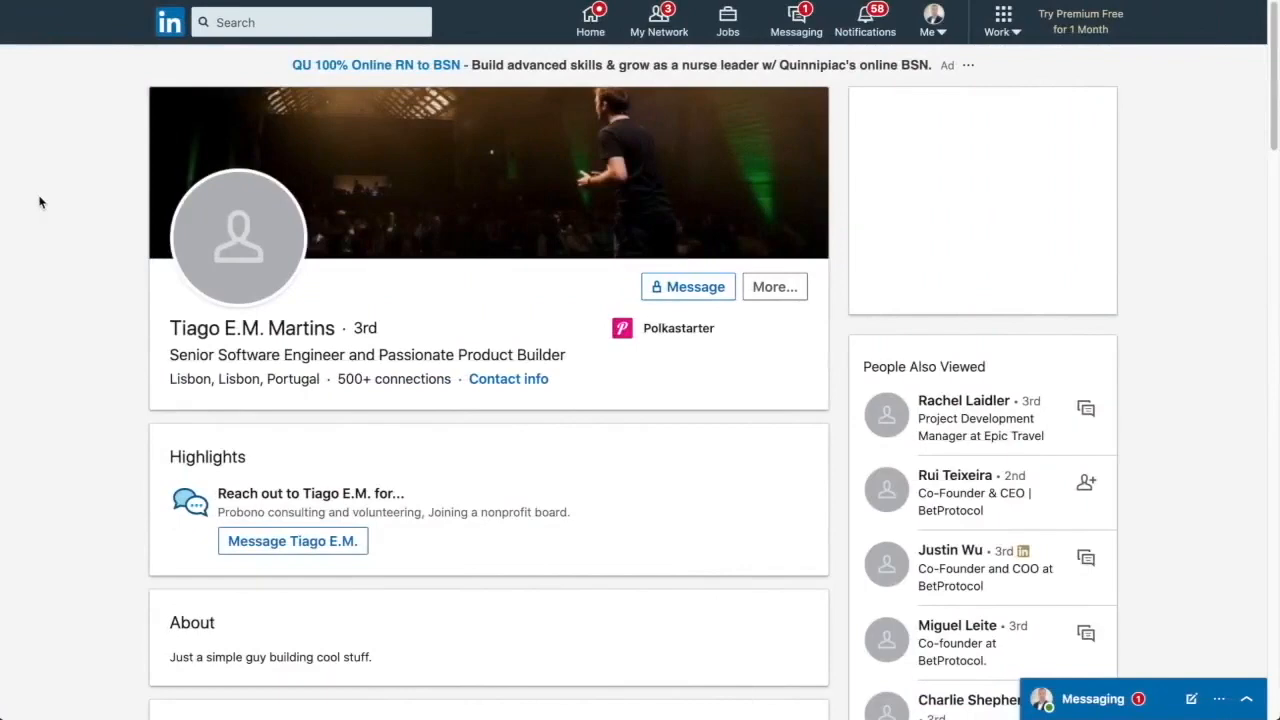
scroll(down, 3)
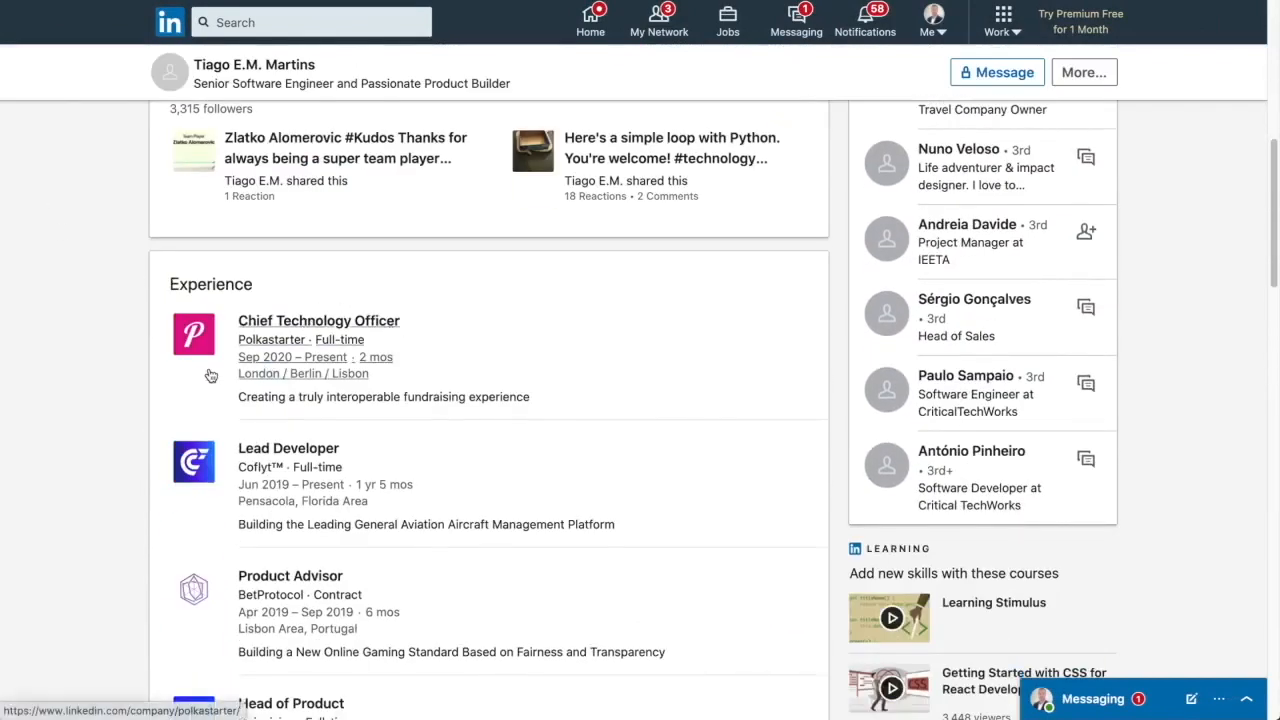
mouse_move(208, 458)
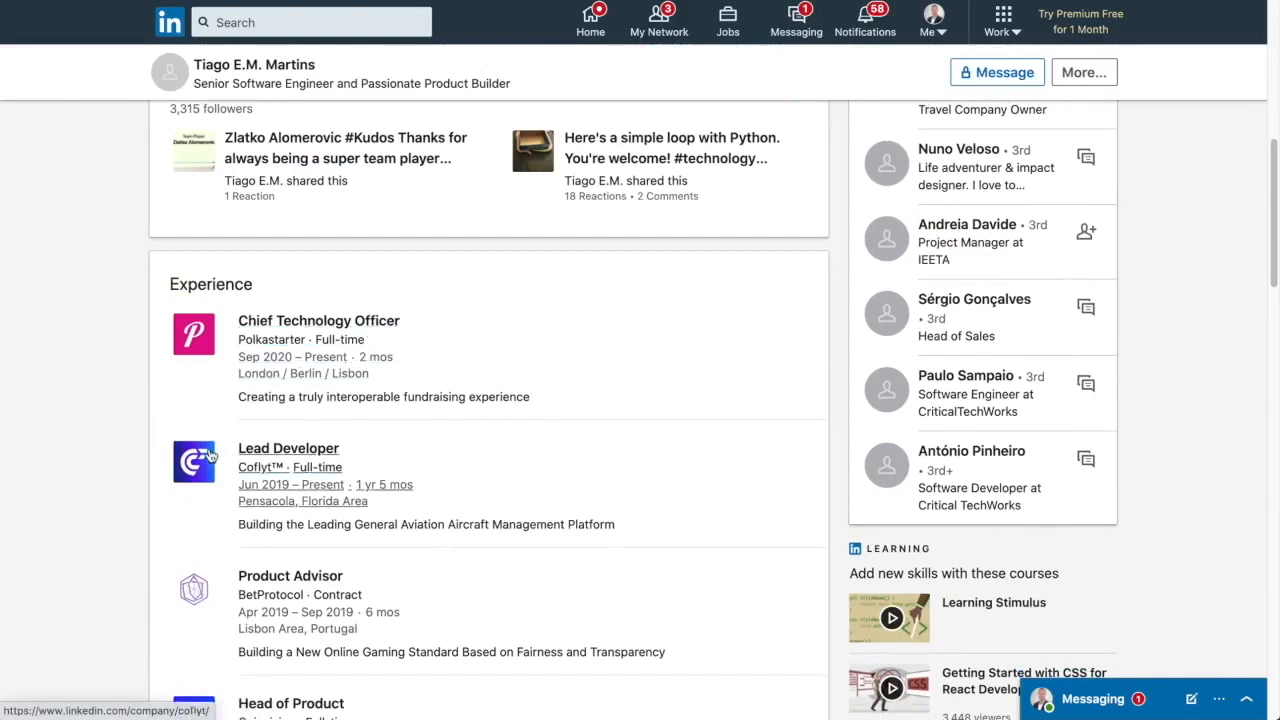
scroll(down, 3)
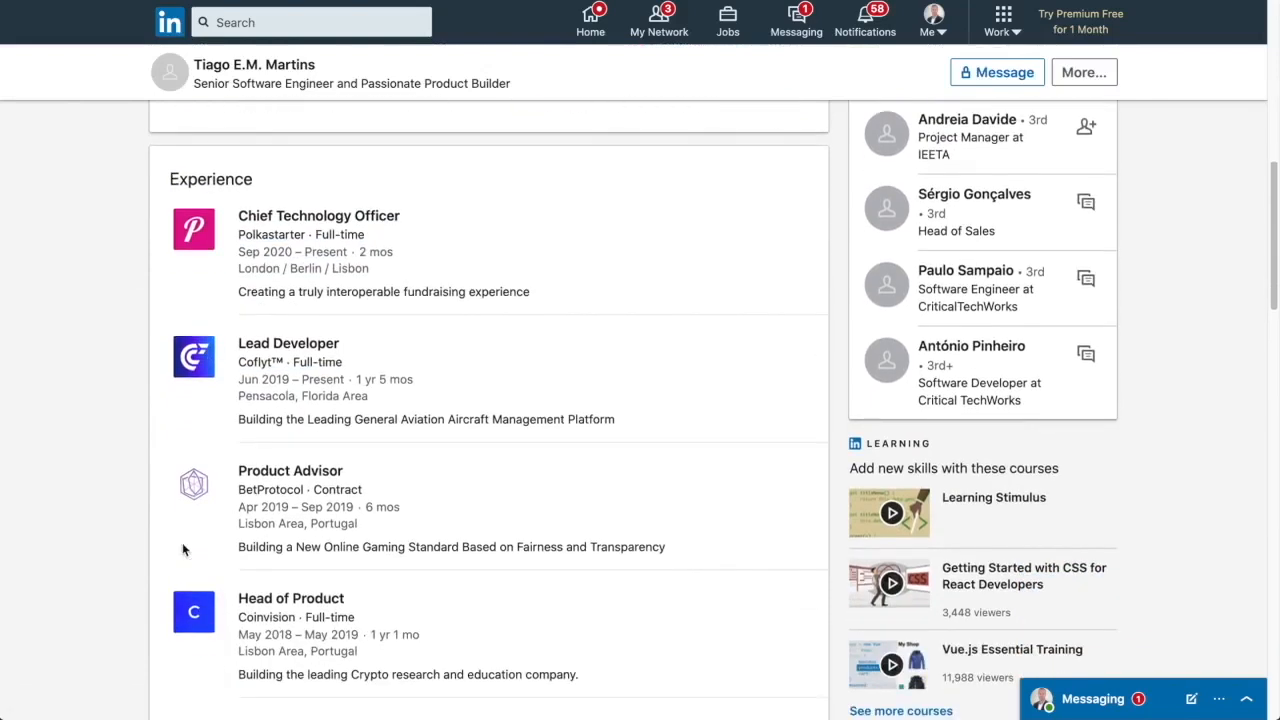
scroll(down, 3)
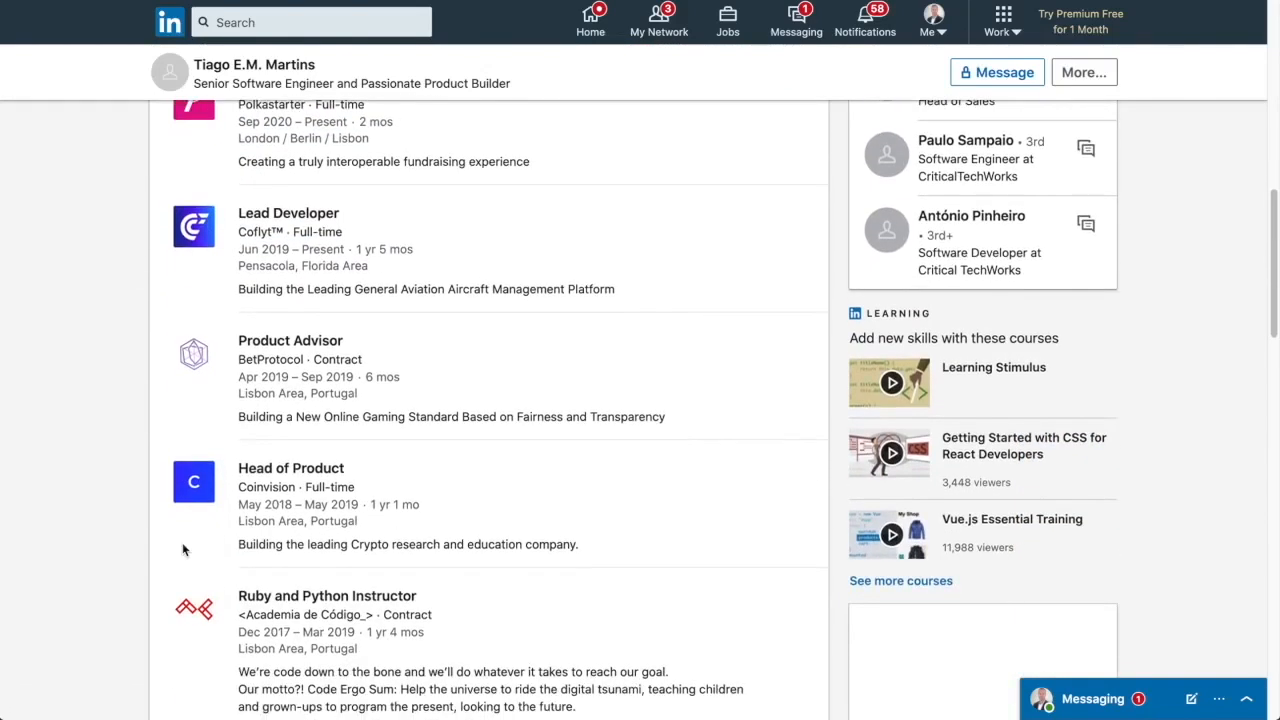
mouse_move(196, 244)
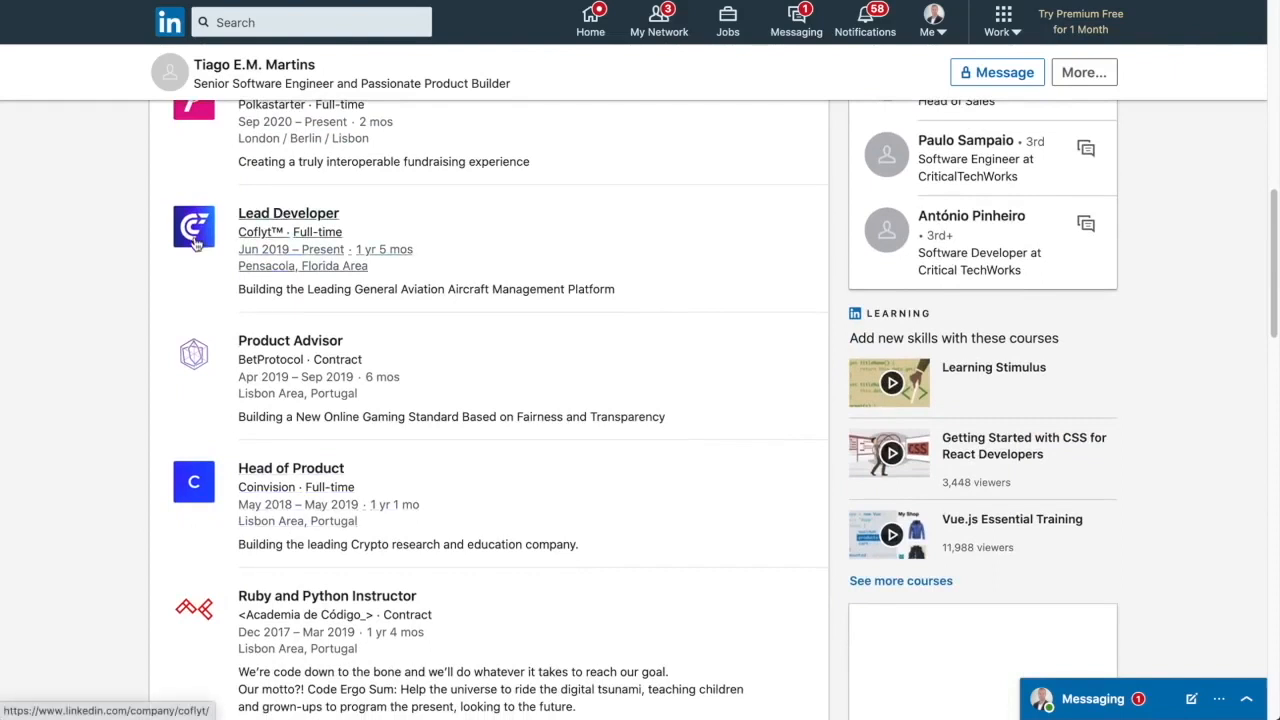
mouse_move(398, 292)
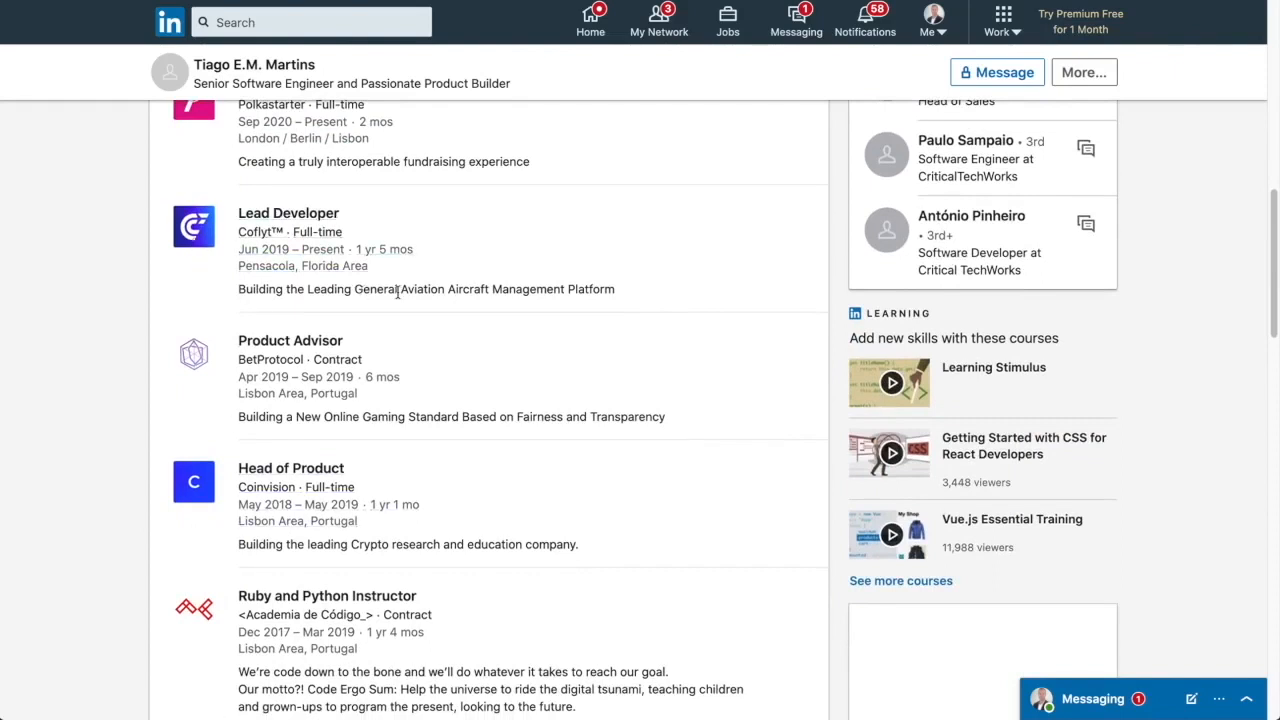
mouse_move(622, 296)
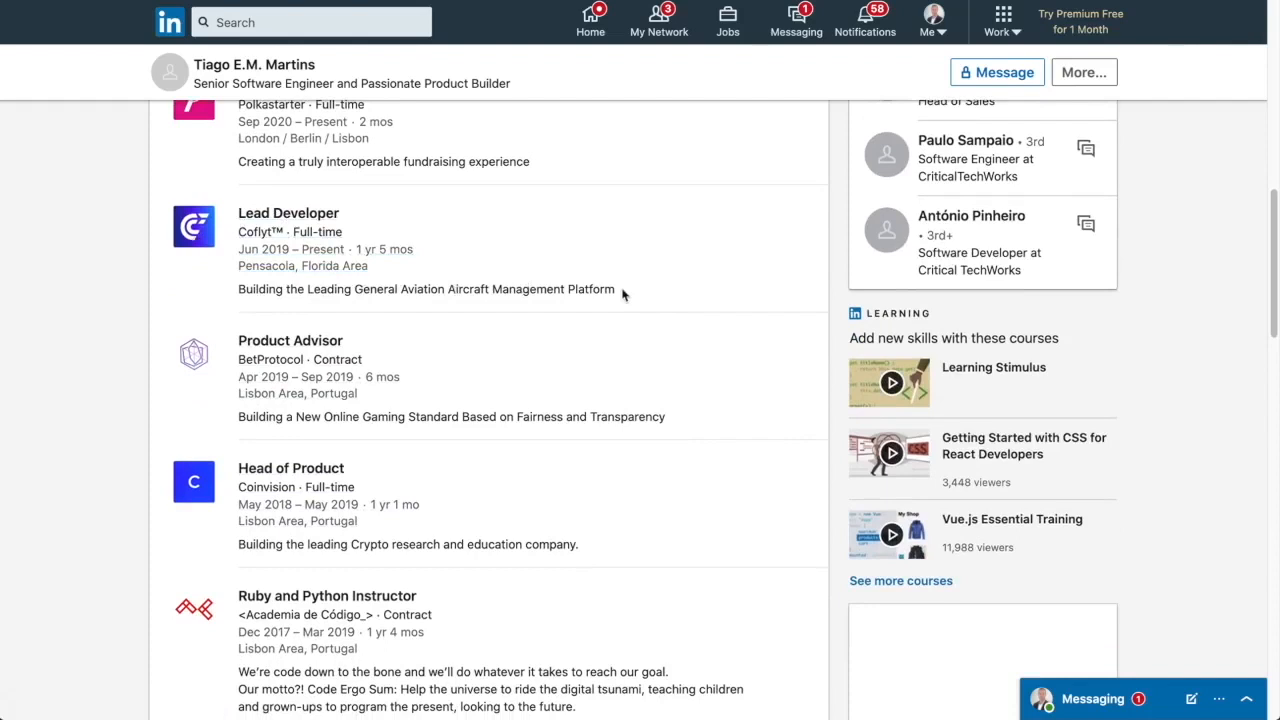
mouse_move(462, 388)
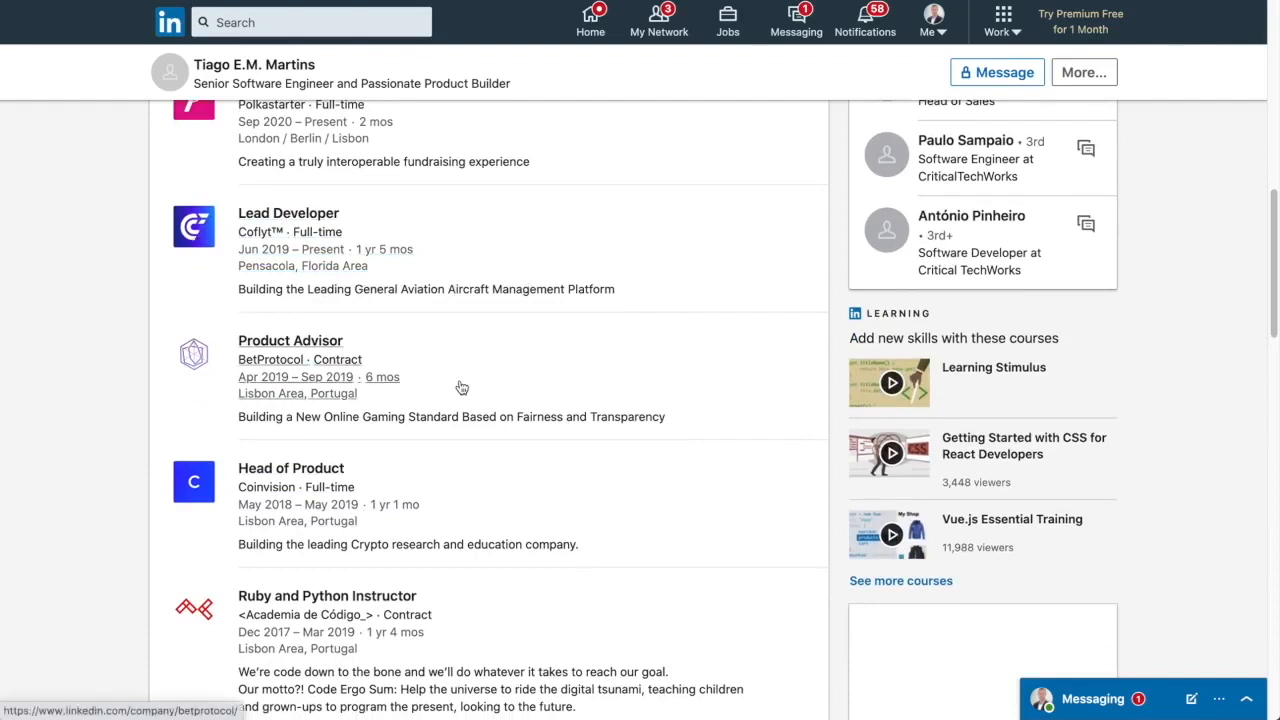
mouse_move(384, 436)
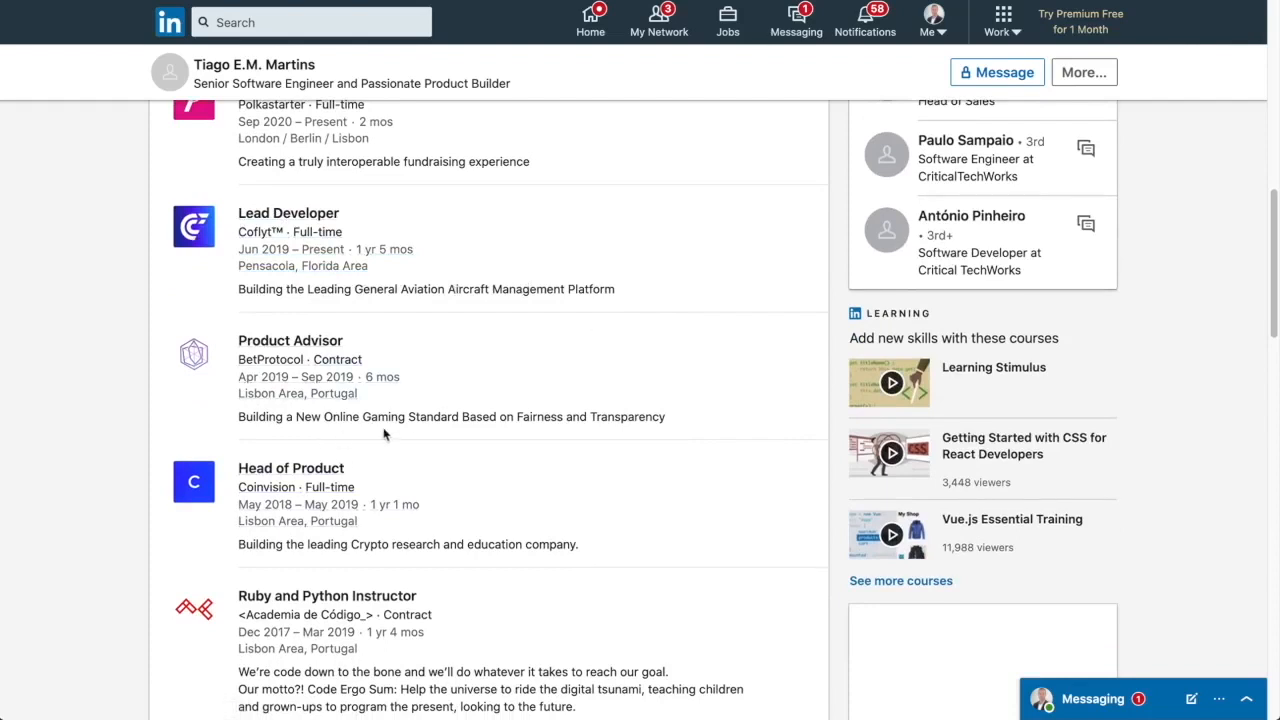
mouse_move(504, 444)
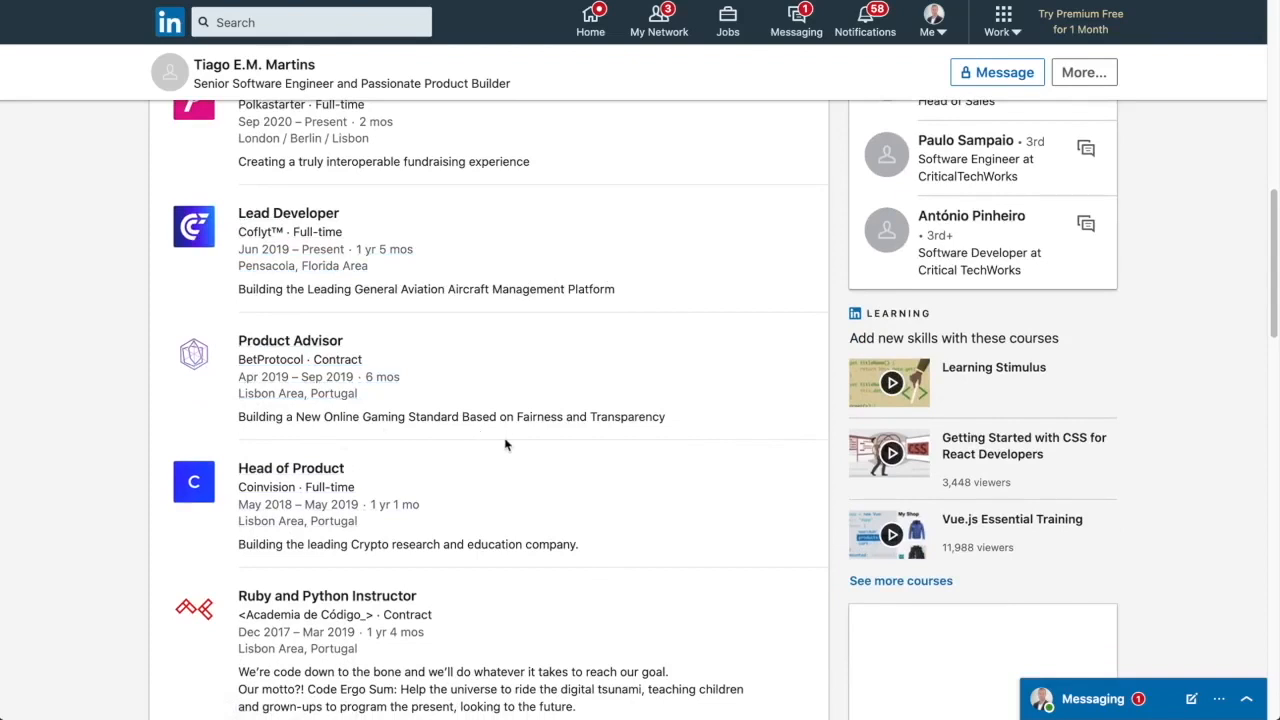
scroll(down, 3)
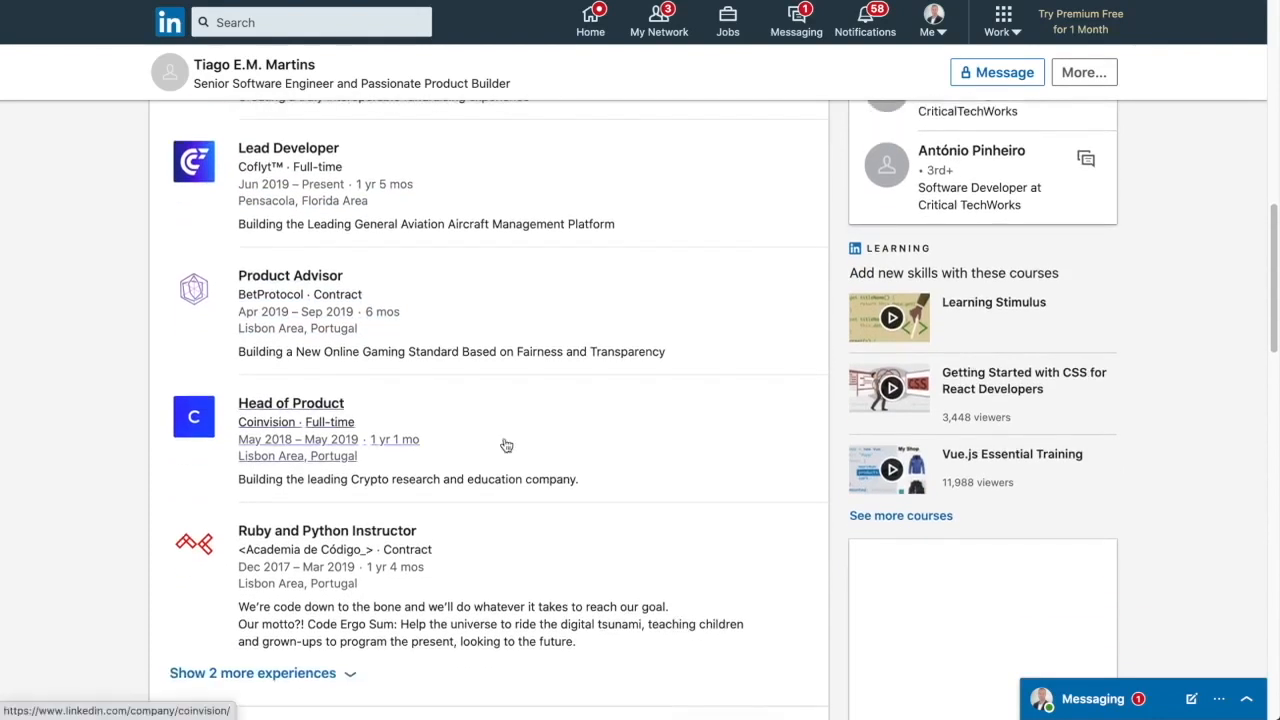
mouse_move(432, 492)
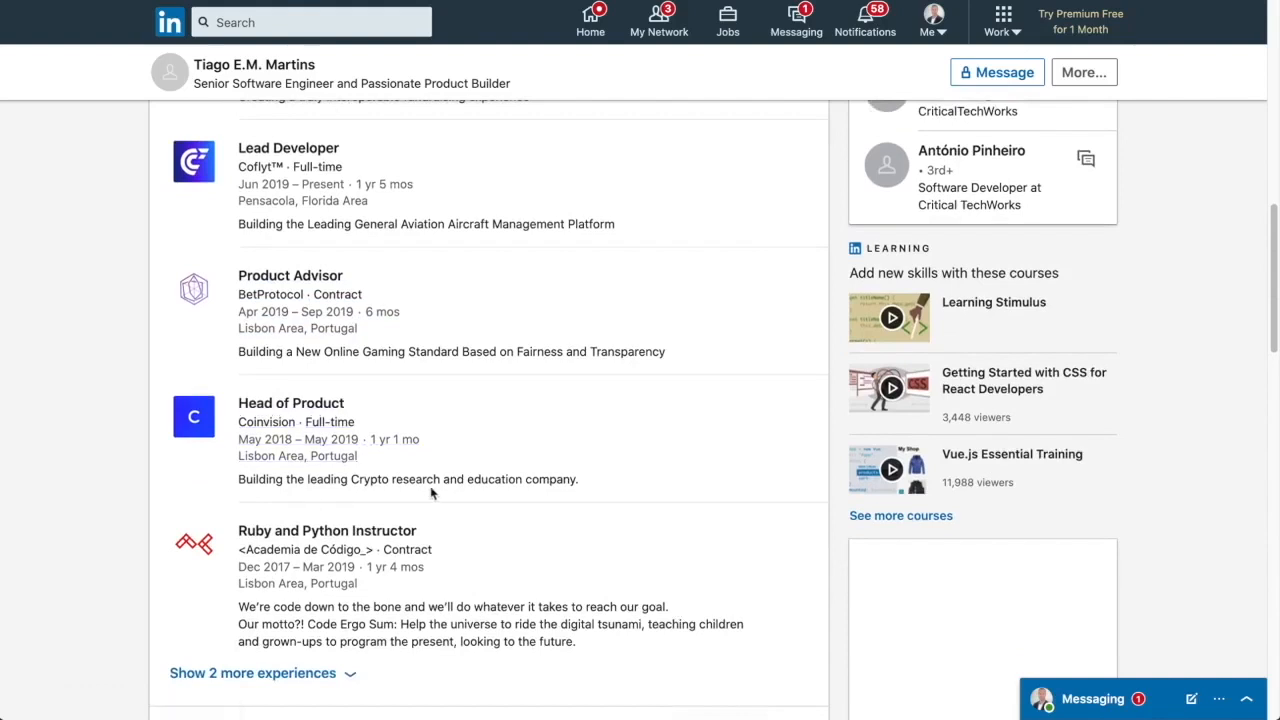
mouse_move(176, 420)
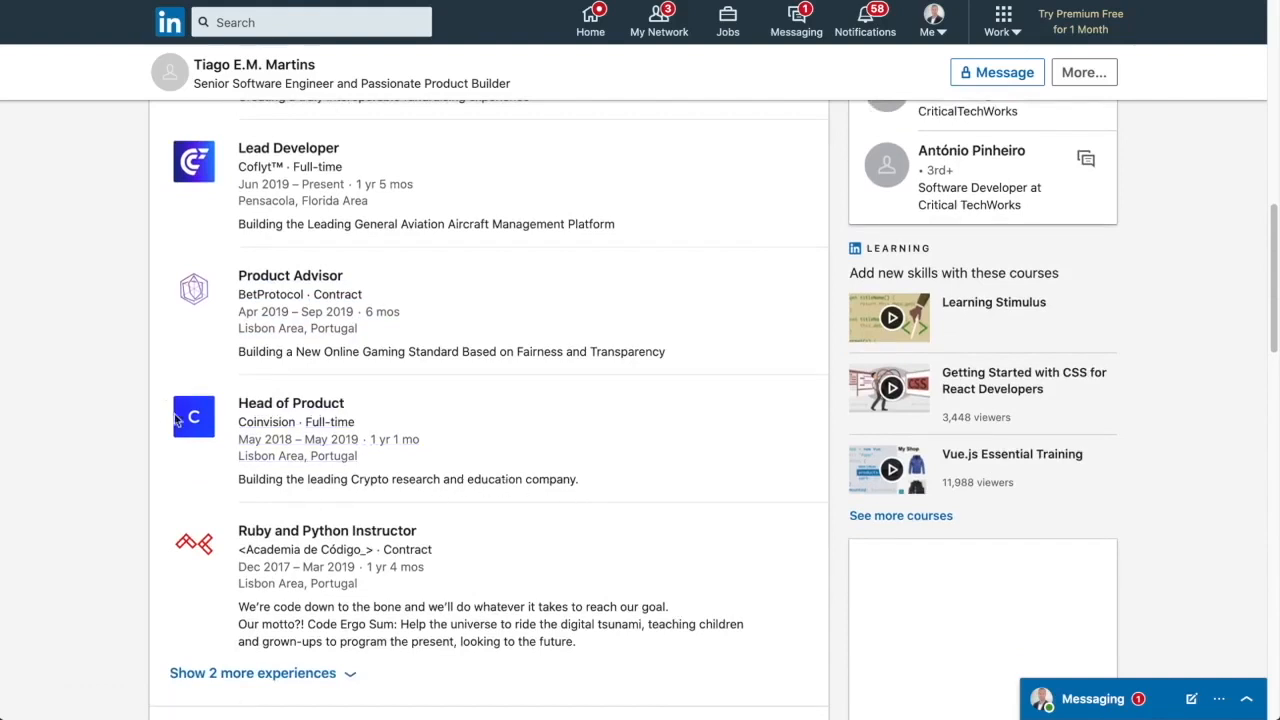
mouse_move(290, 410)
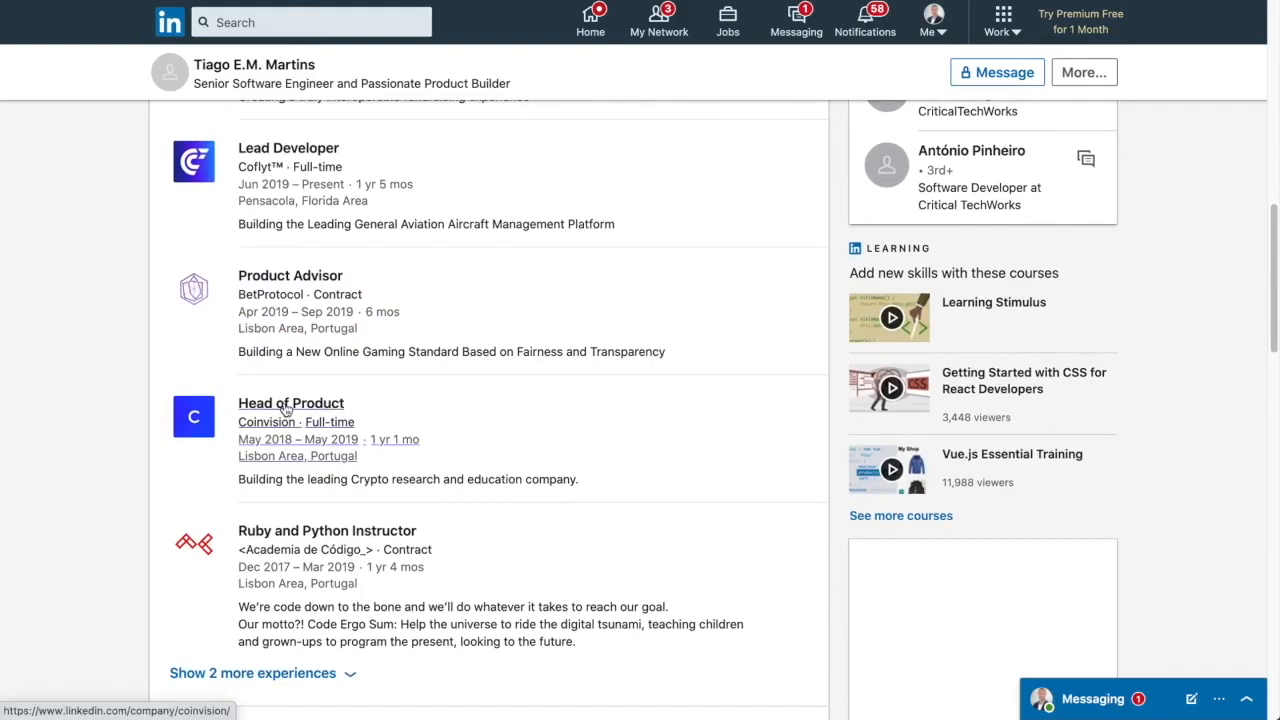
click(268, 420)
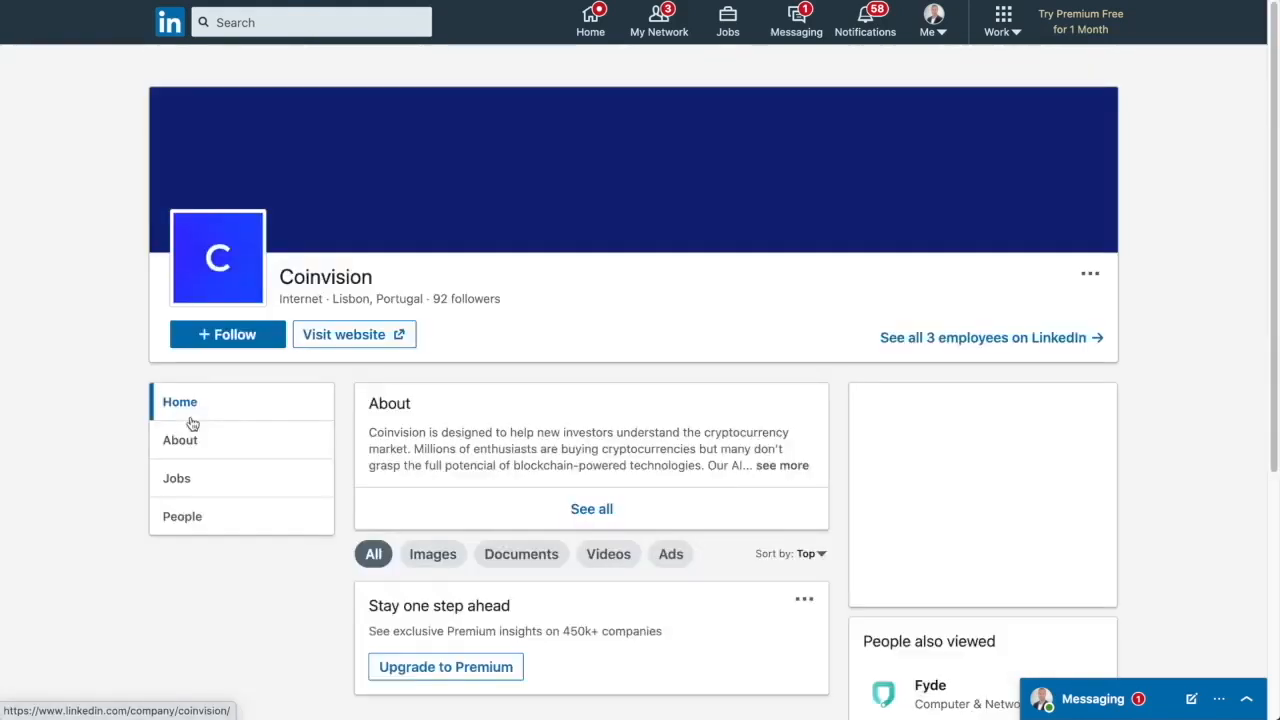
scroll(down, 3)
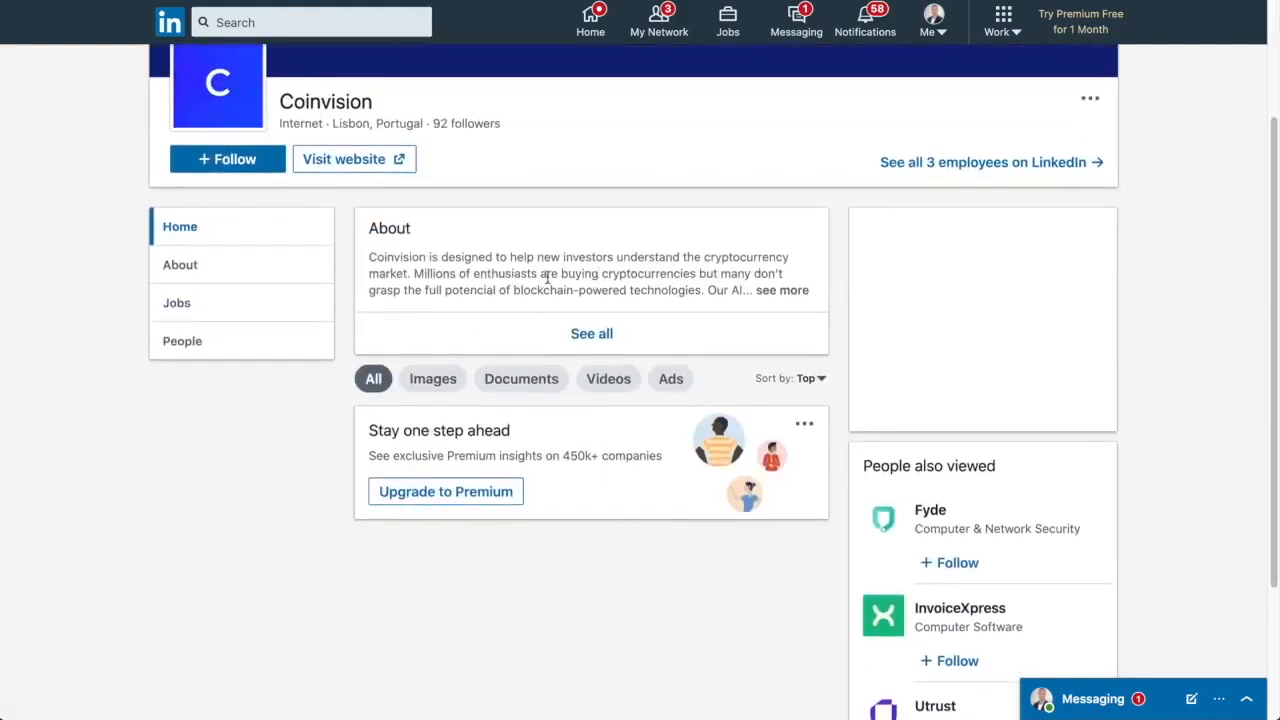
mouse_move(354, 160)
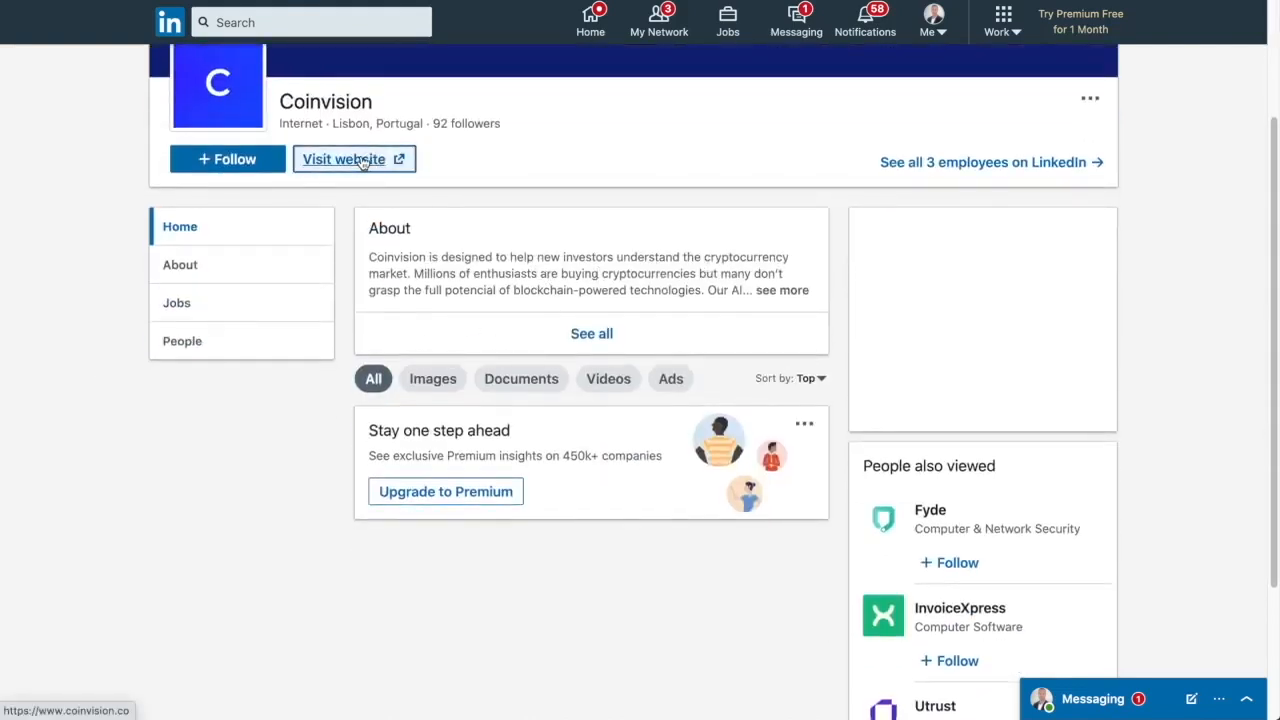
click(344, 160)
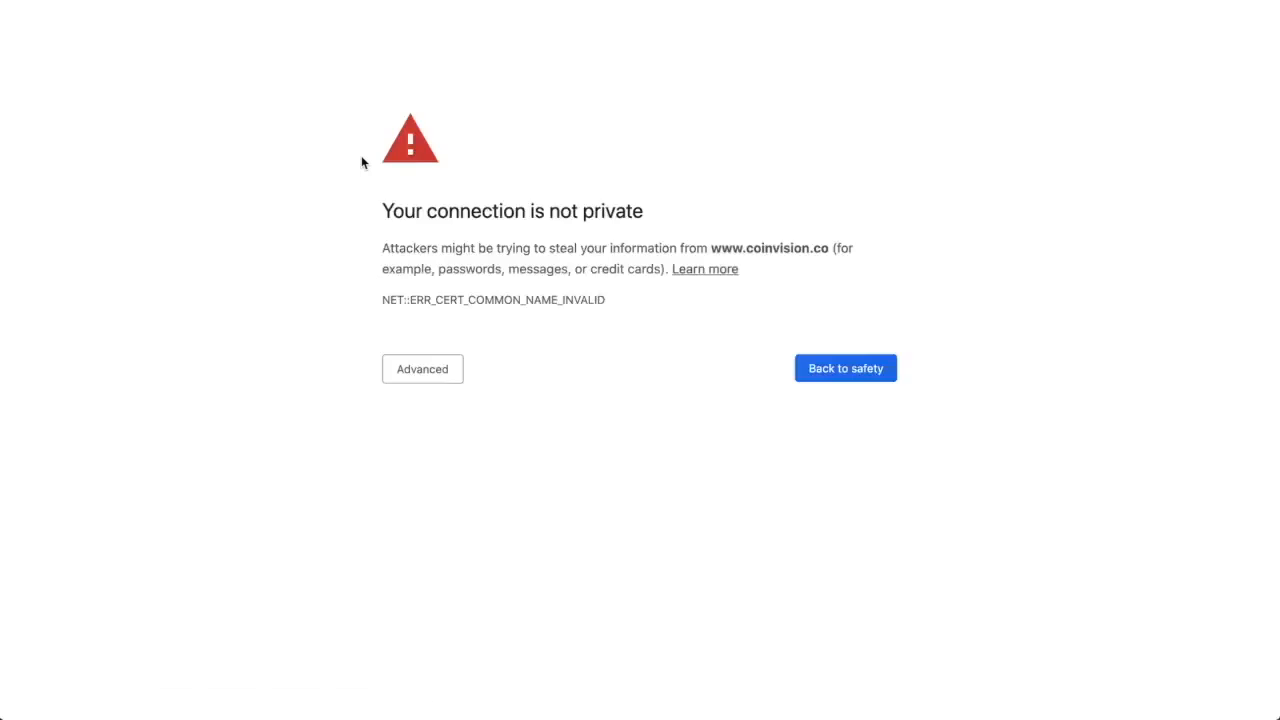